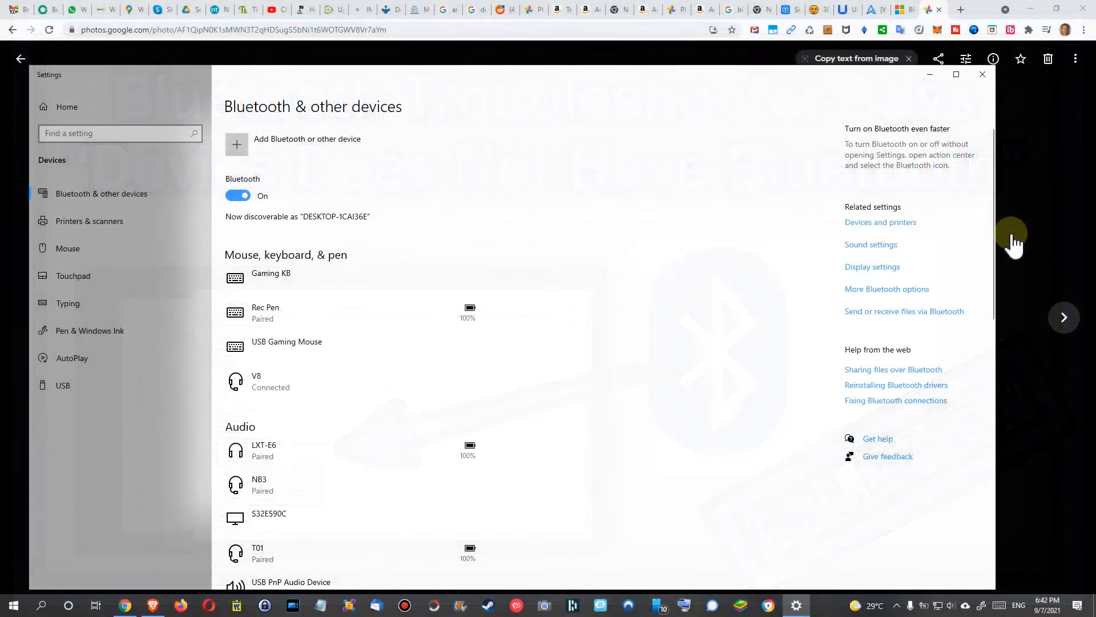
# - Open Device Manager and expand Universal Serial Bus controllers to list hubs and host controllers
pyautogui.click(908, 58)
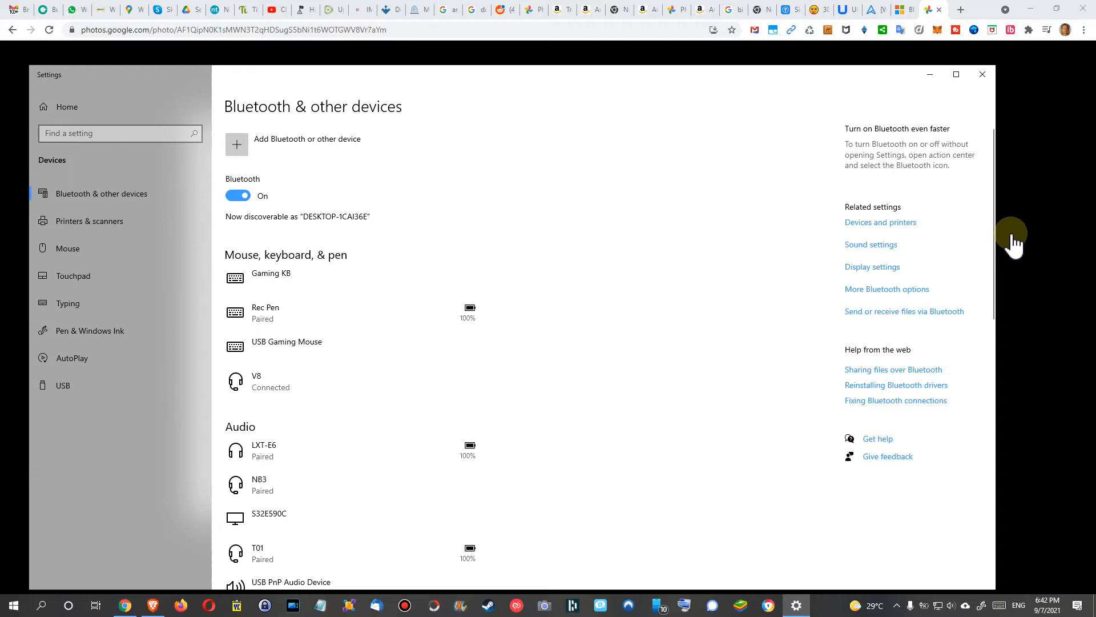
pyautogui.click(10, 605)
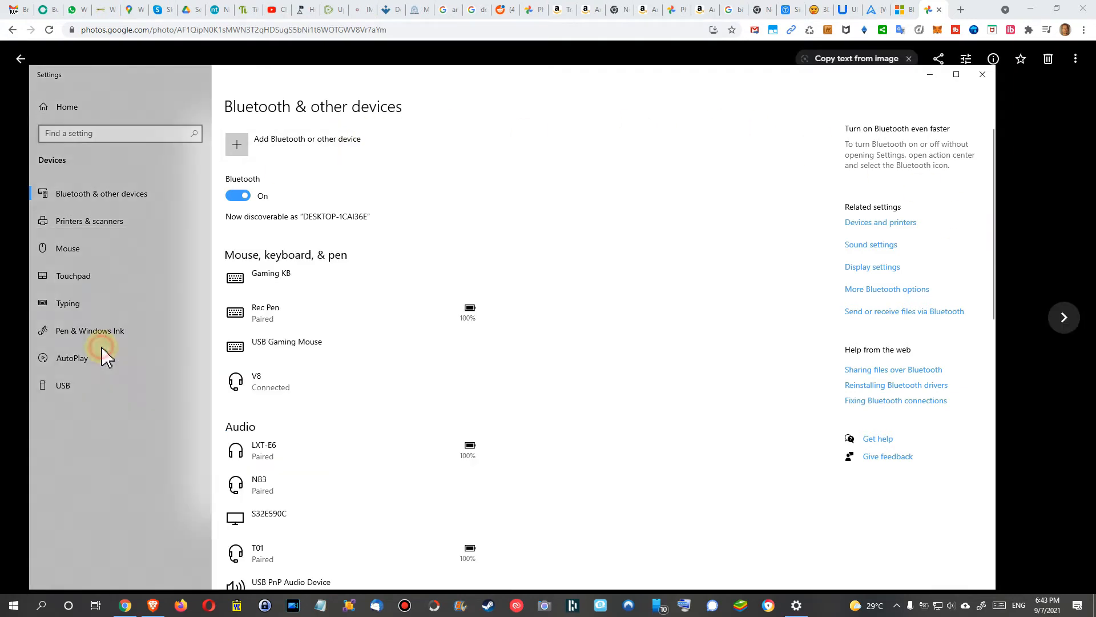
pyautogui.moveTo(280, 221)
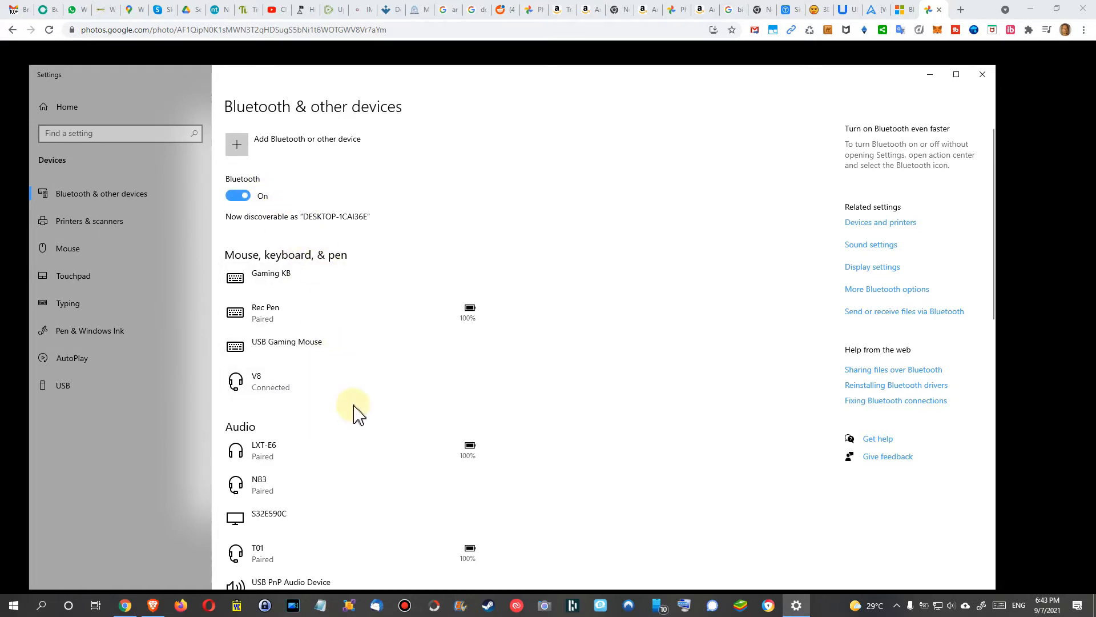
pyautogui.moveTo(572, 342)
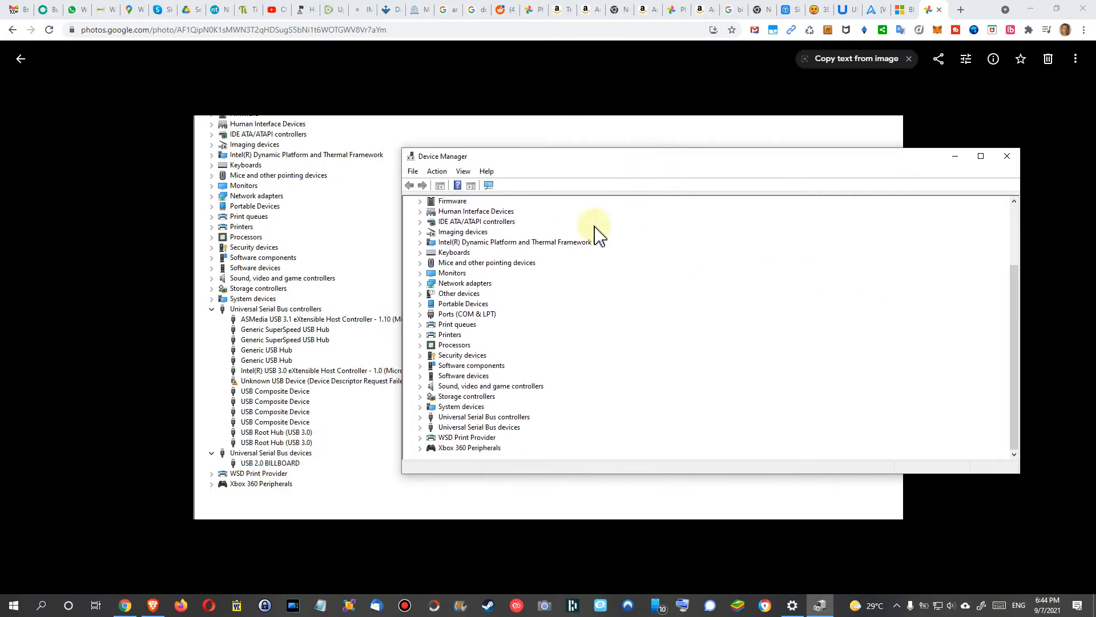
pyautogui.moveTo(447, 389)
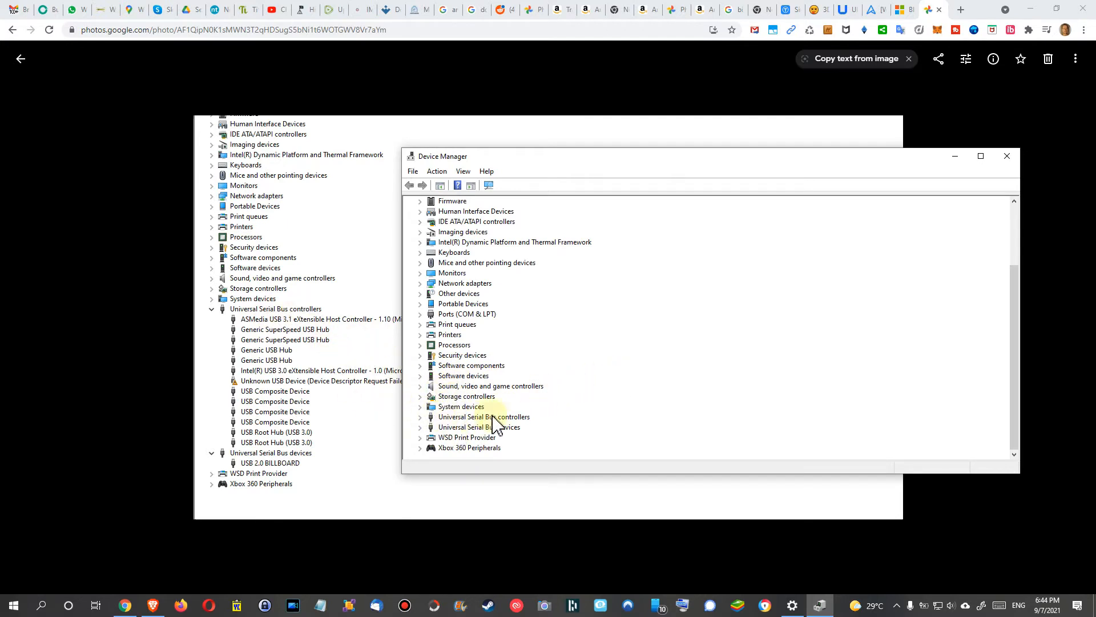
pyautogui.click(485, 171)
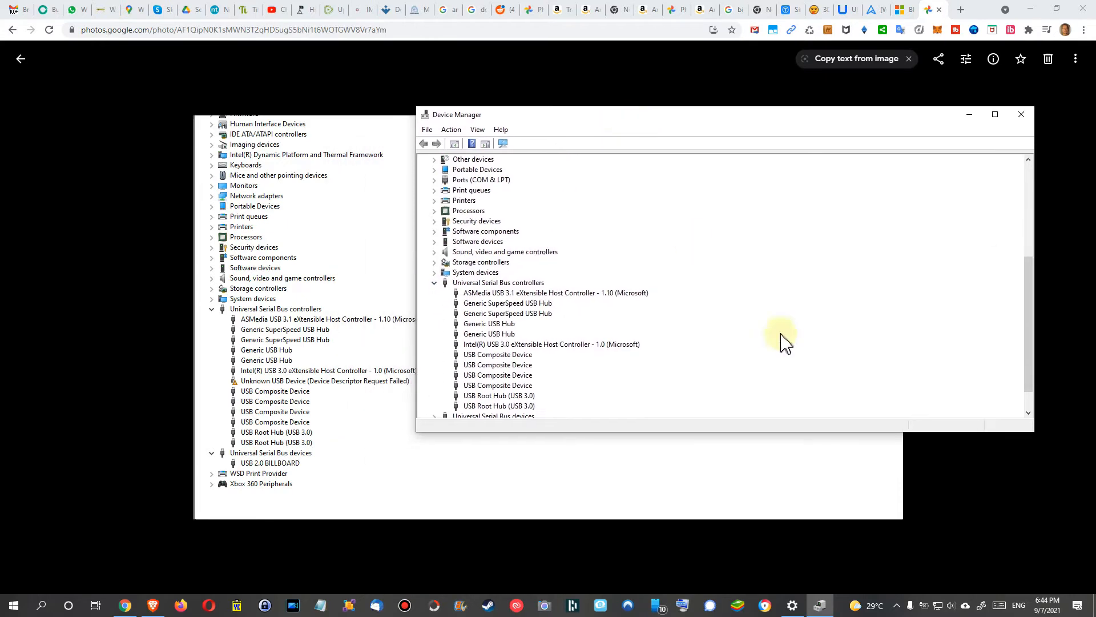
pyautogui.moveTo(1035, 432)
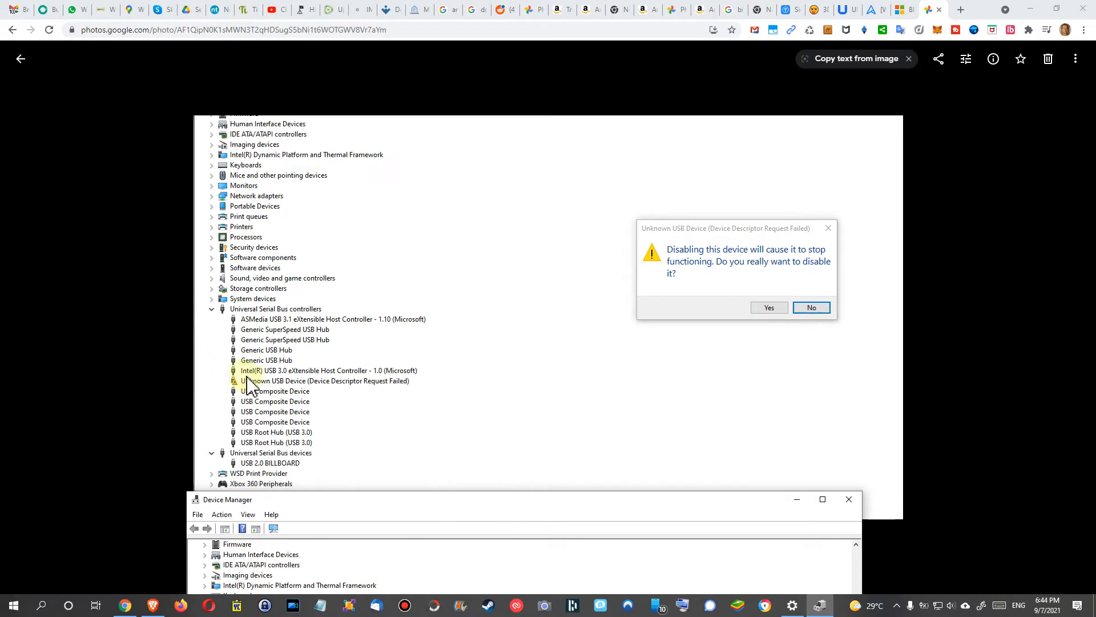
pyautogui.moveTo(262, 388)
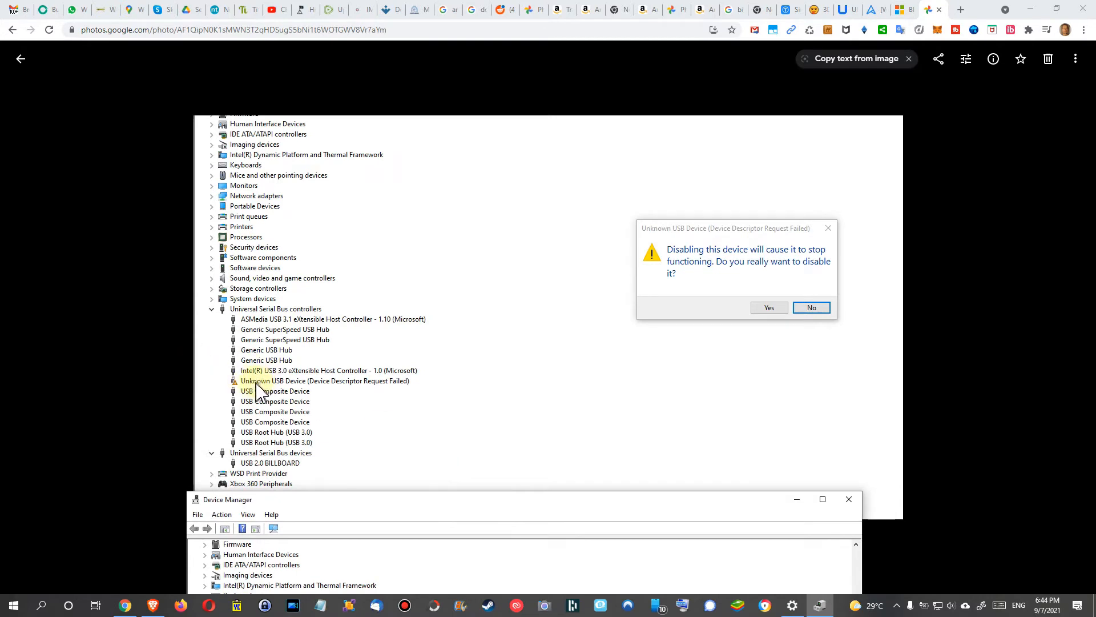
pyautogui.moveTo(336, 391)
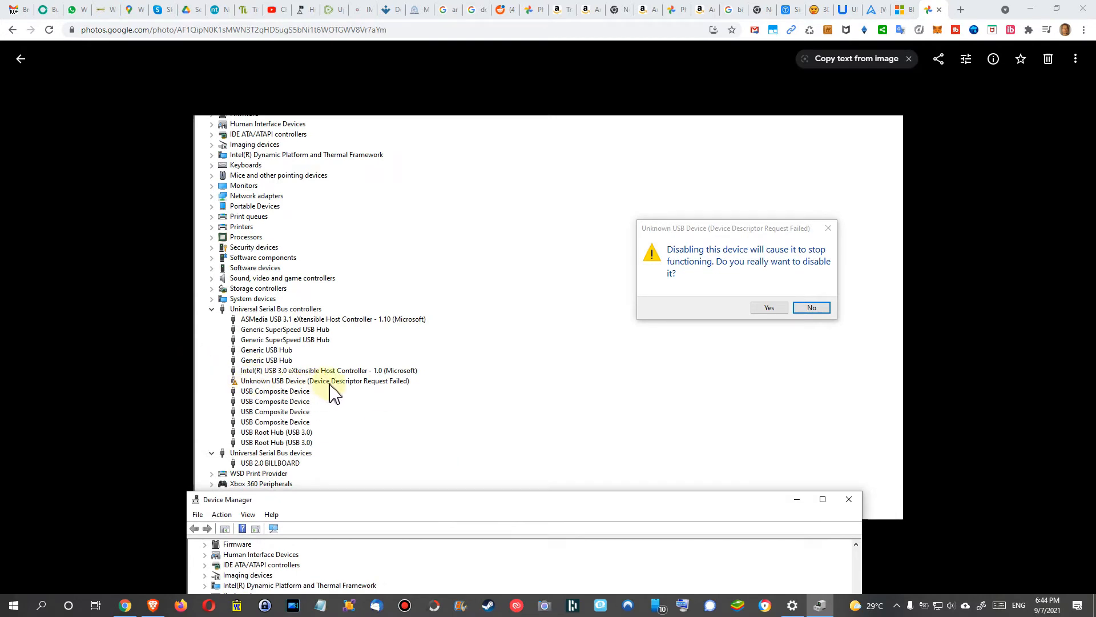
pyautogui.moveTo(346, 392)
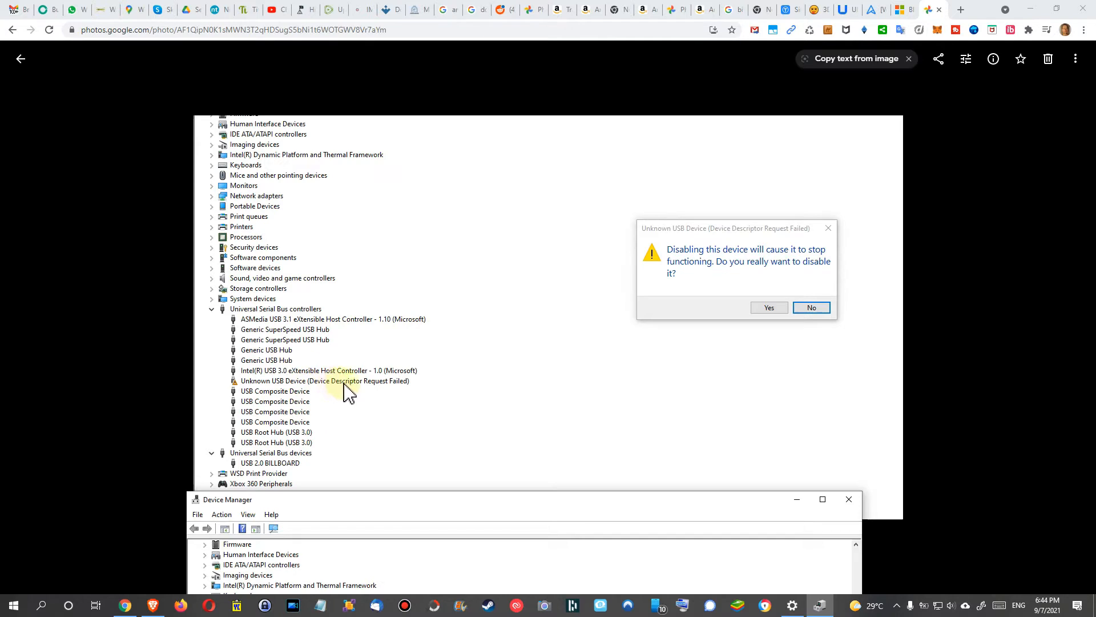
pyautogui.moveTo(367, 394)
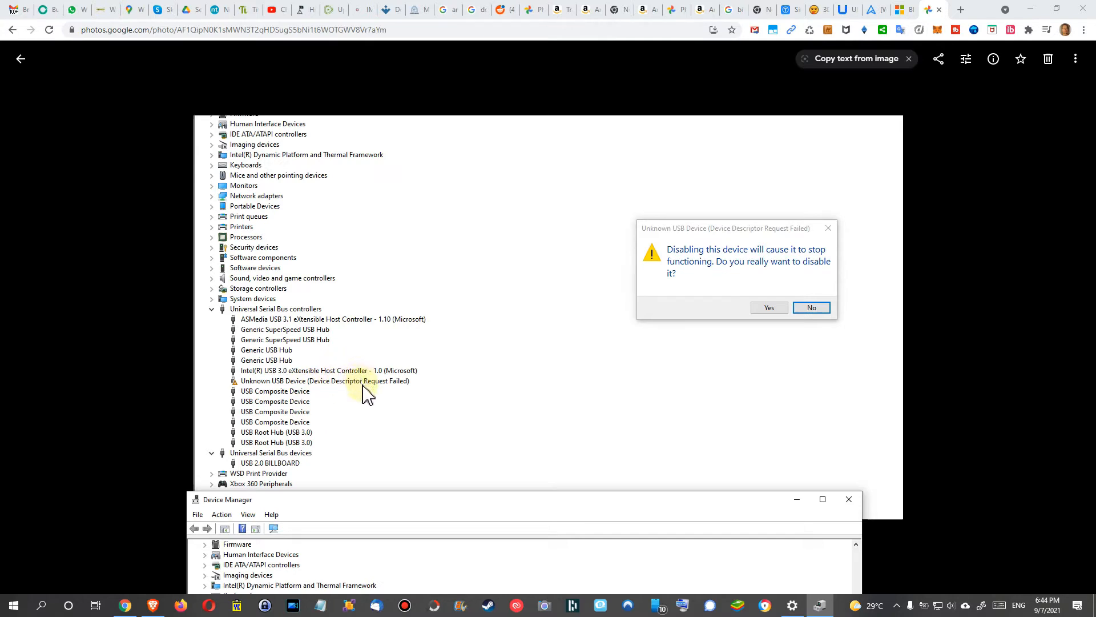
pyautogui.moveTo(408, 393)
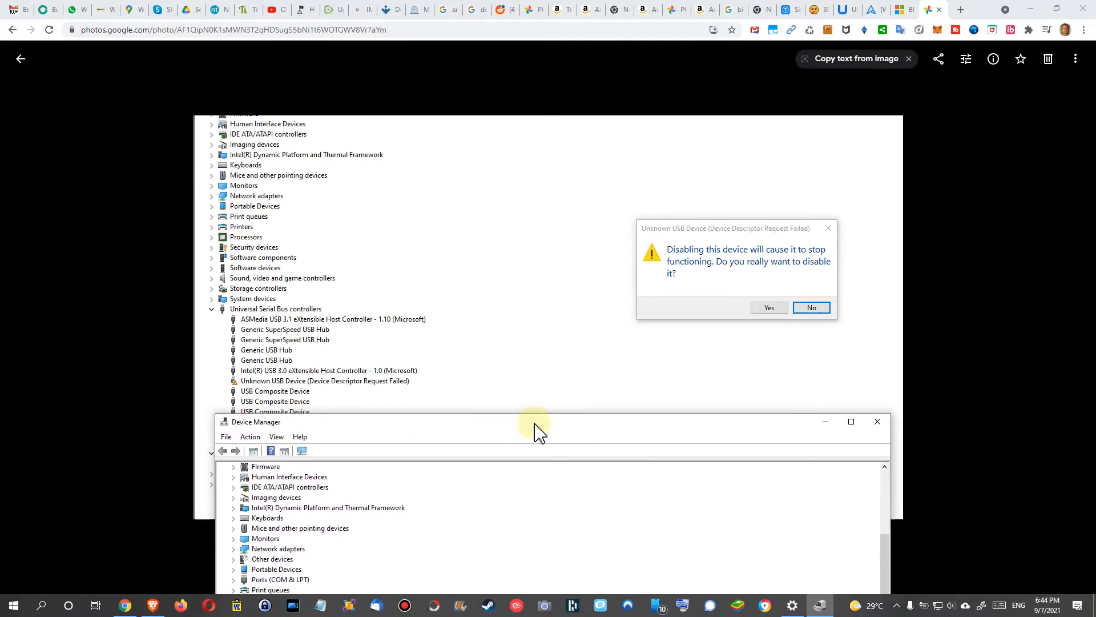
pyautogui.moveTo(482, 416)
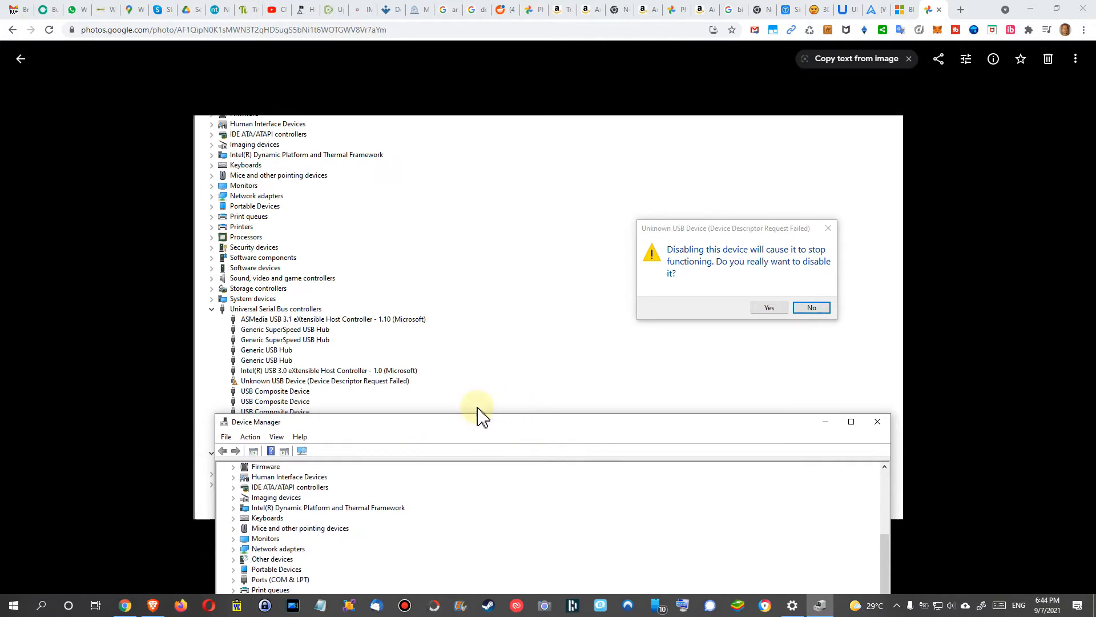
pyautogui.moveTo(492, 426)
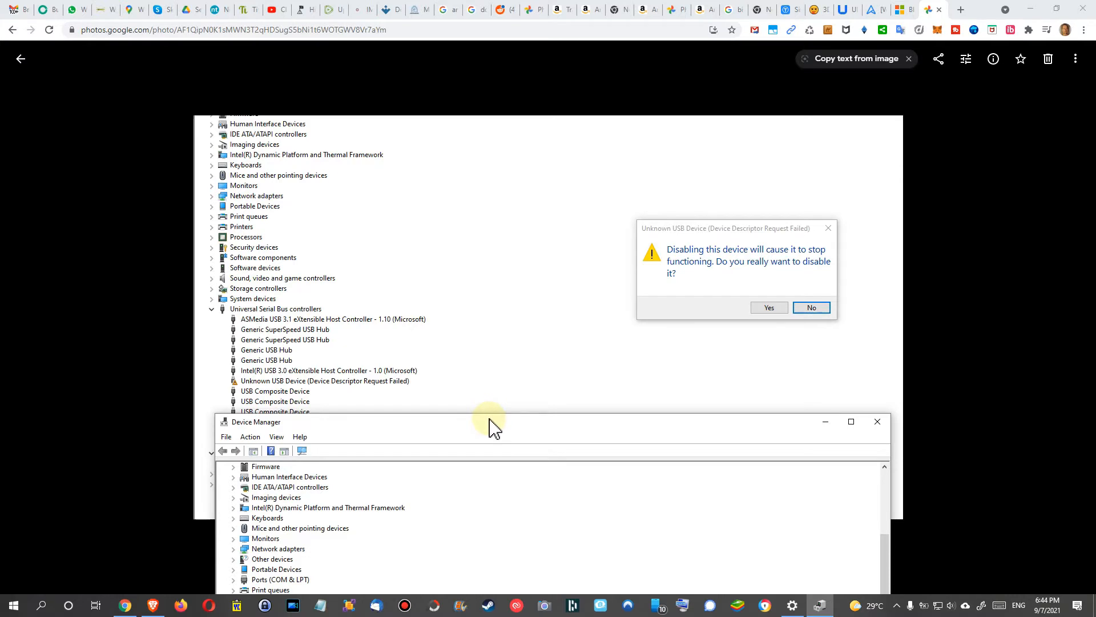
pyautogui.moveTo(492, 417)
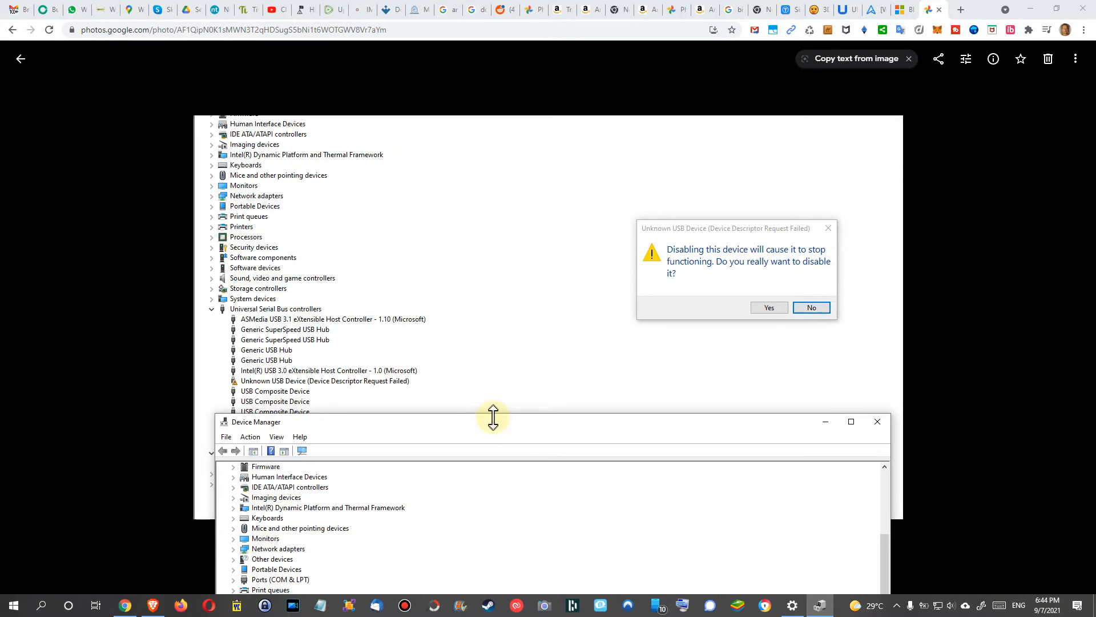
pyautogui.moveTo(475, 369)
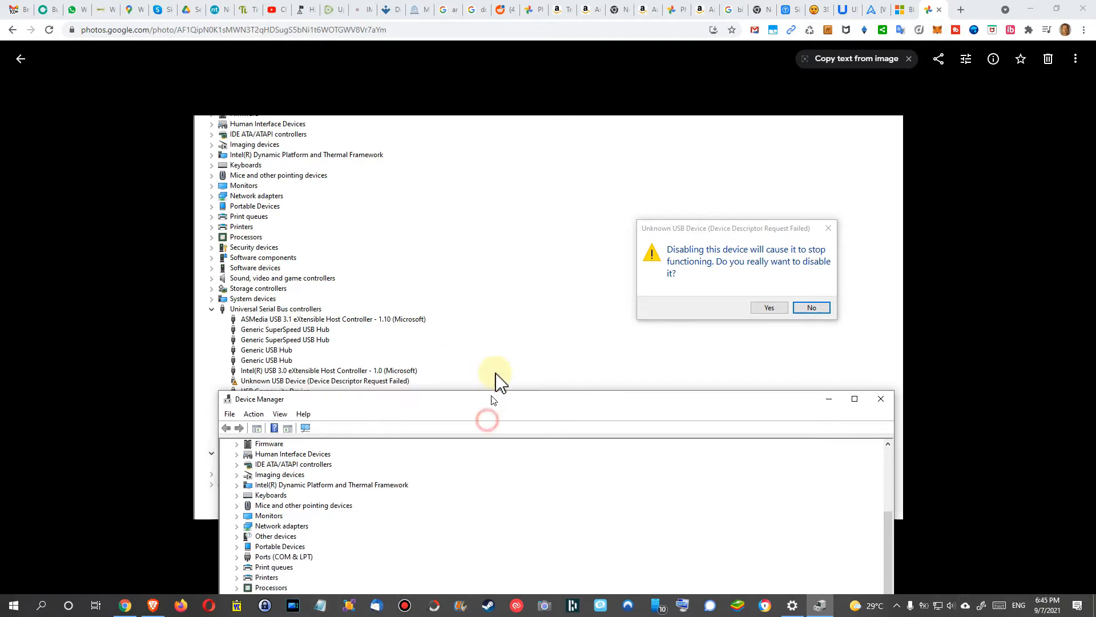
# - Bring Device Manager forward showing USB controllers without any Unknown USB Device
pyautogui.click(811, 307)
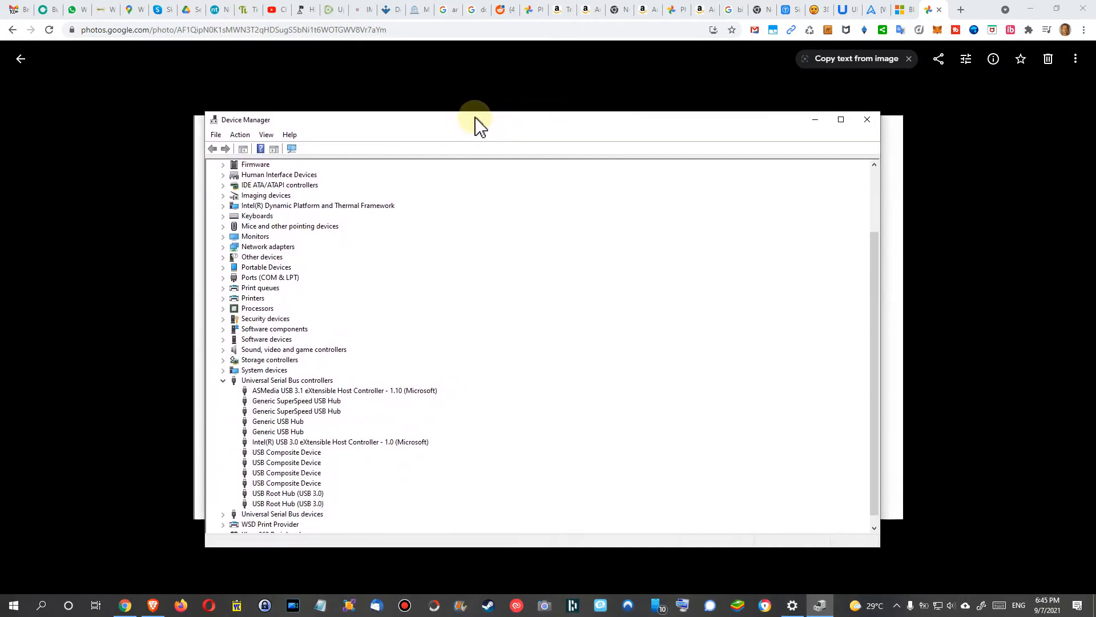
pyautogui.moveTo(485, 259)
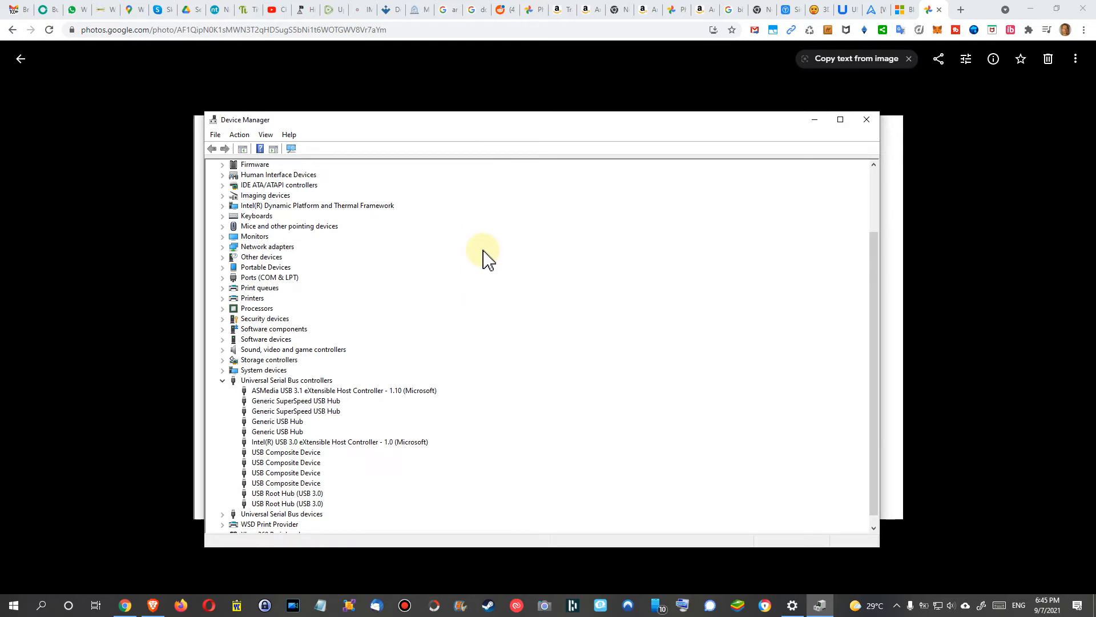
pyautogui.moveTo(304, 448)
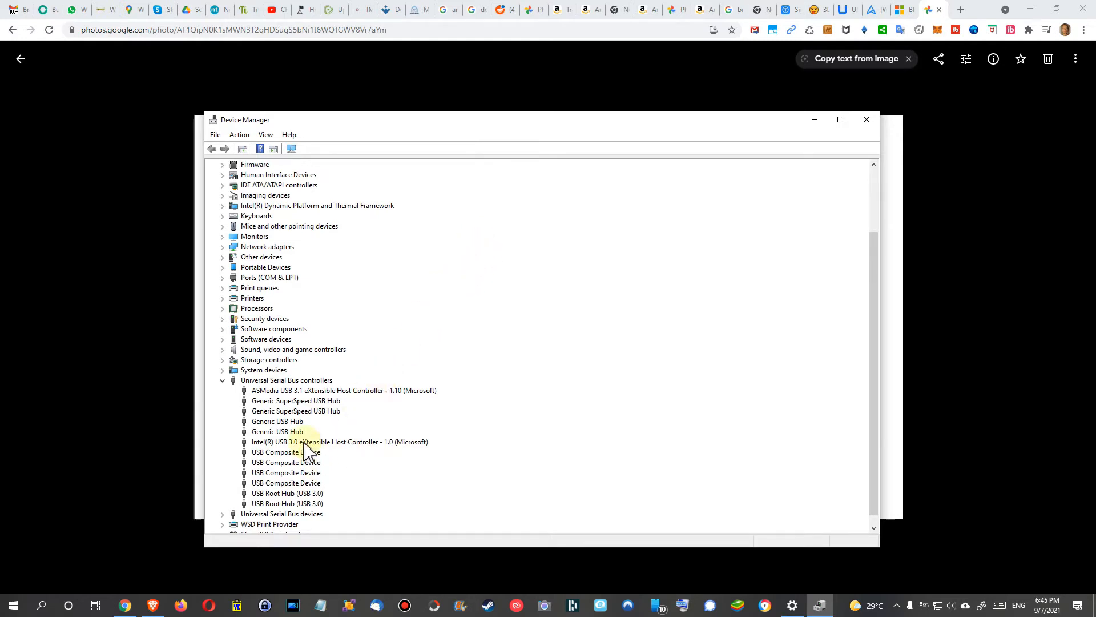
pyautogui.moveTo(412, 417)
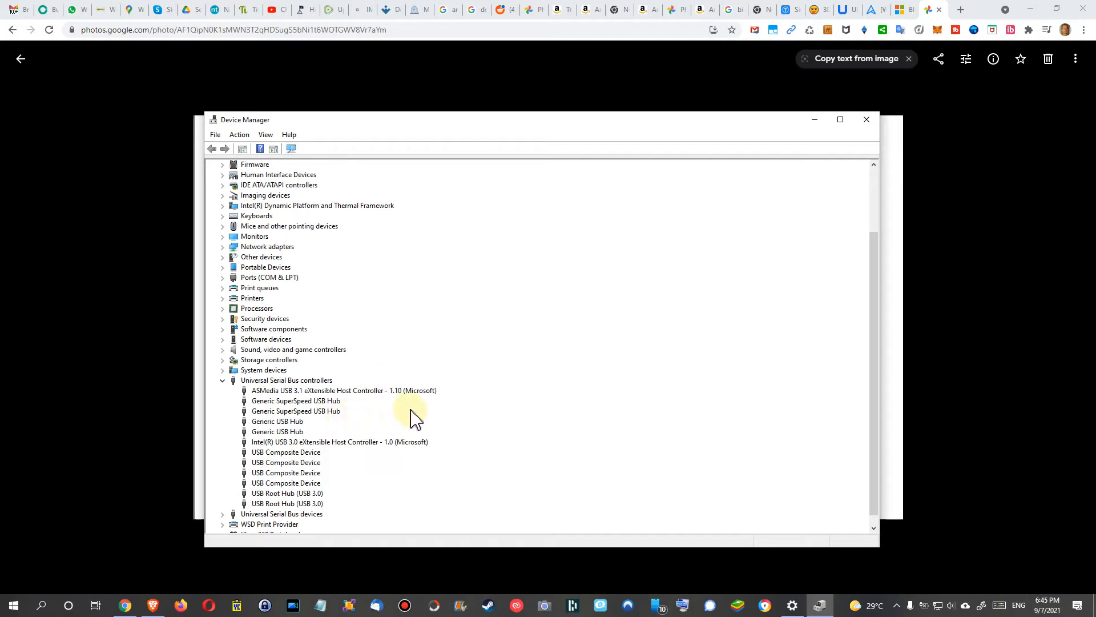
pyautogui.moveTo(507, 367)
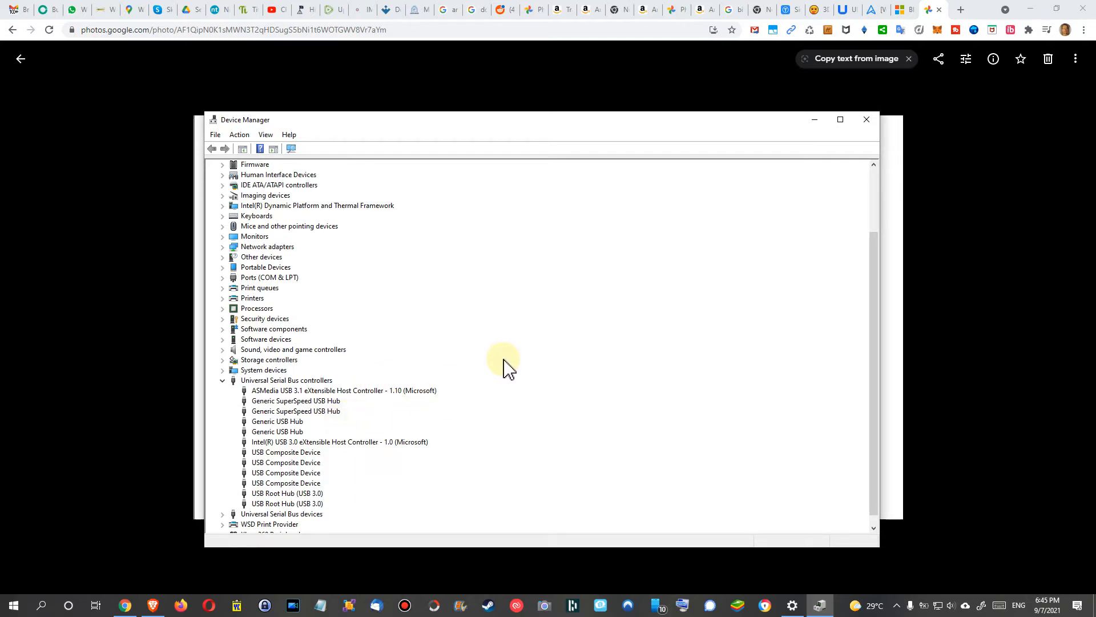
pyautogui.moveTo(524, 367)
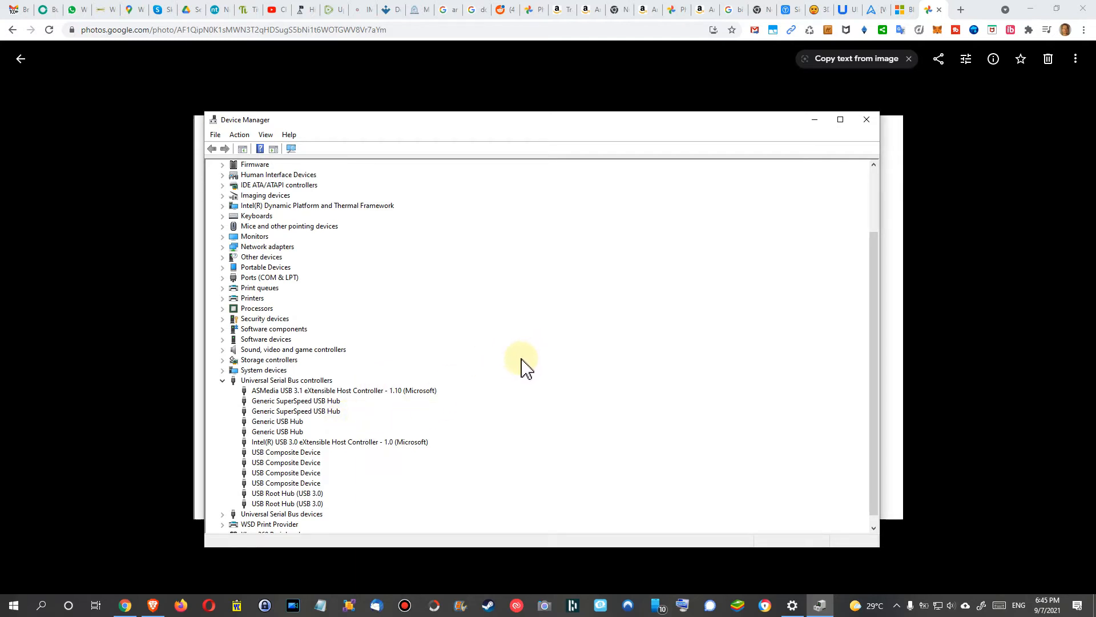
pyautogui.moveTo(482, 149)
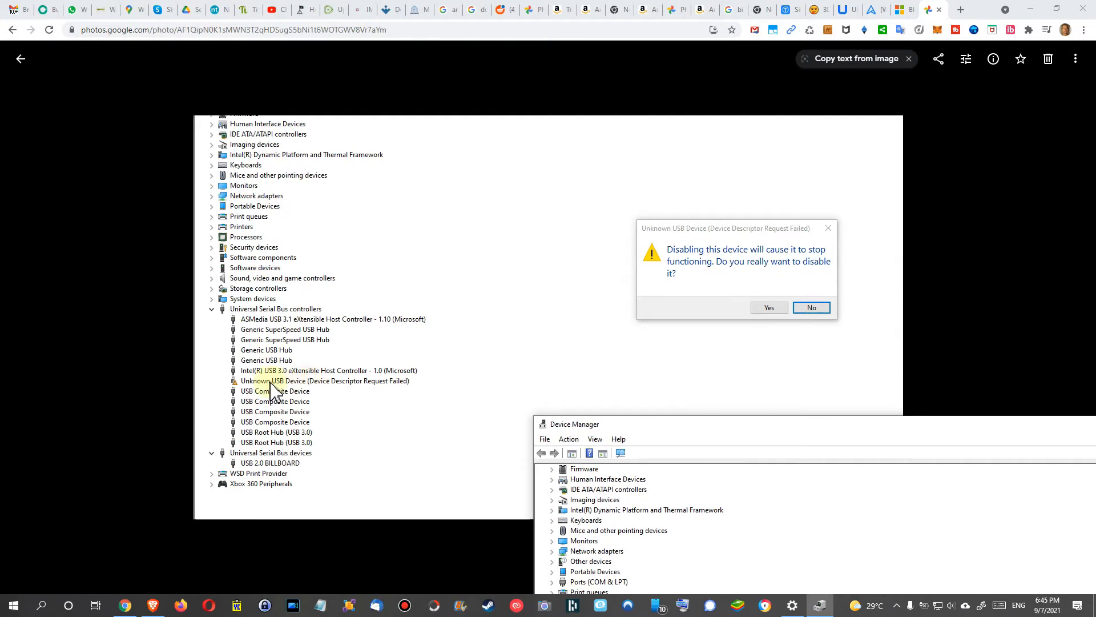
pyautogui.moveTo(265, 390)
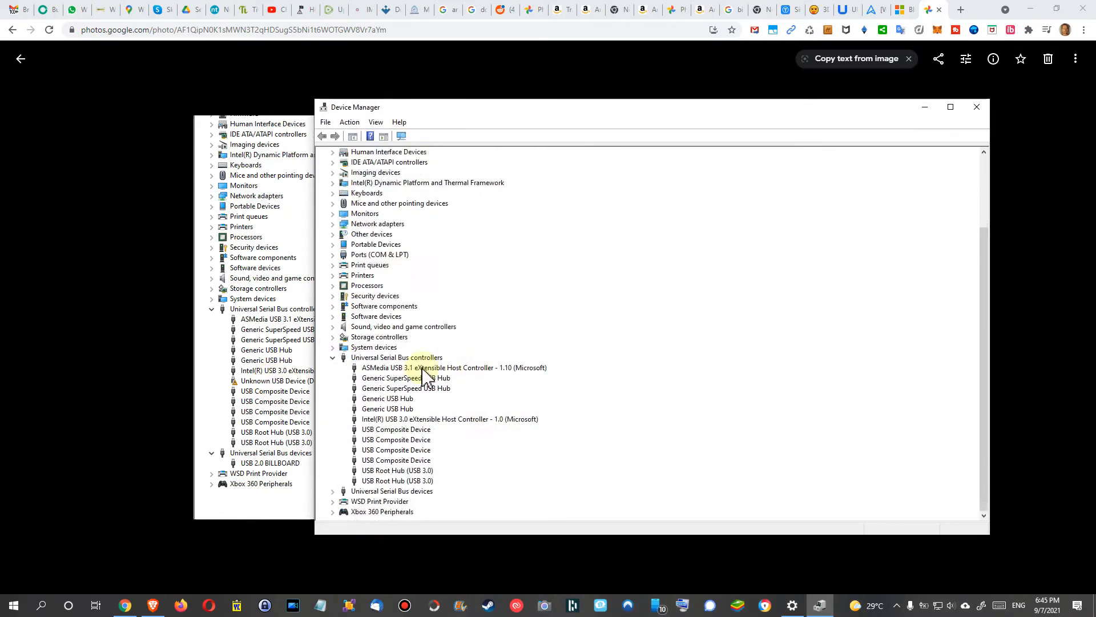
pyautogui.moveTo(430, 461)
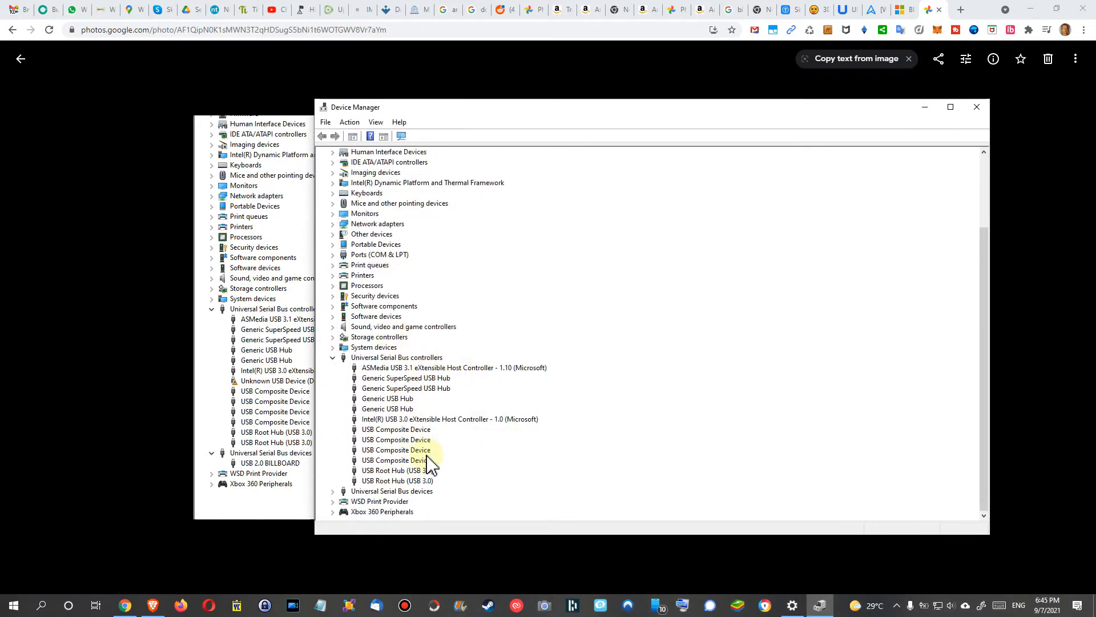
pyautogui.moveTo(409, 388)
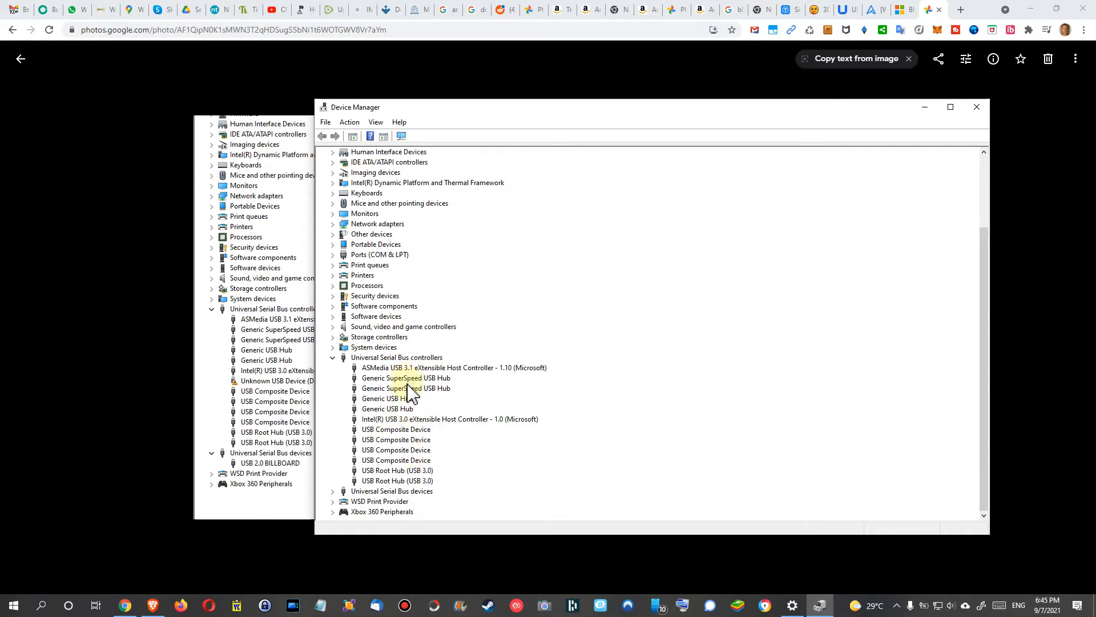
# - Show the Generic USB Hub's actions, then lower the window to reveal the disable-warning photo
pyautogui.click(387, 397)
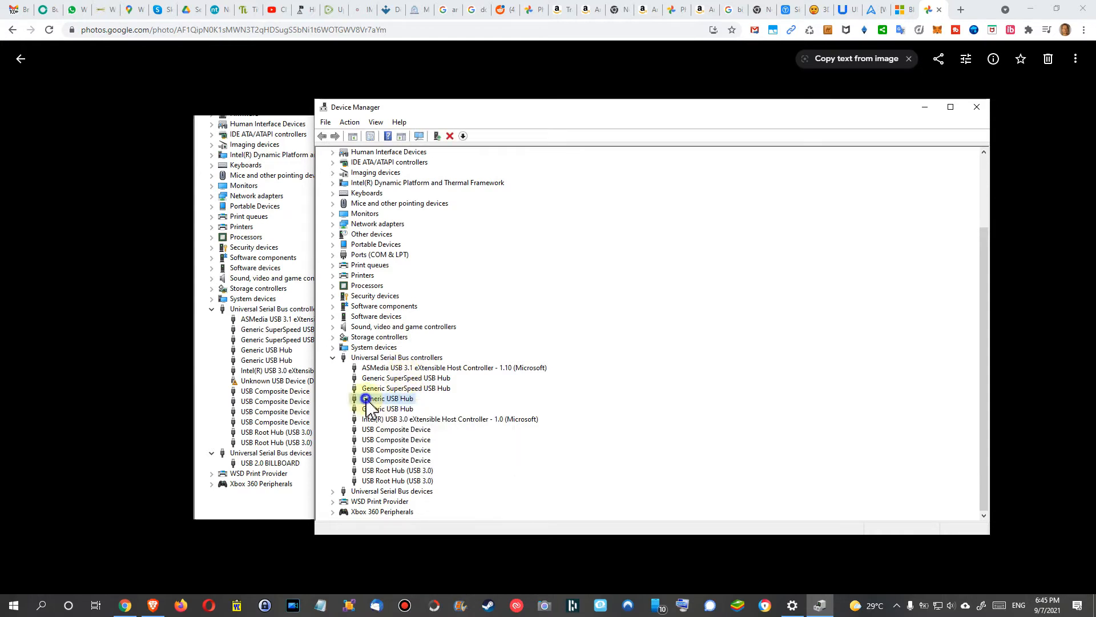
pyautogui.rightClick(386, 398)
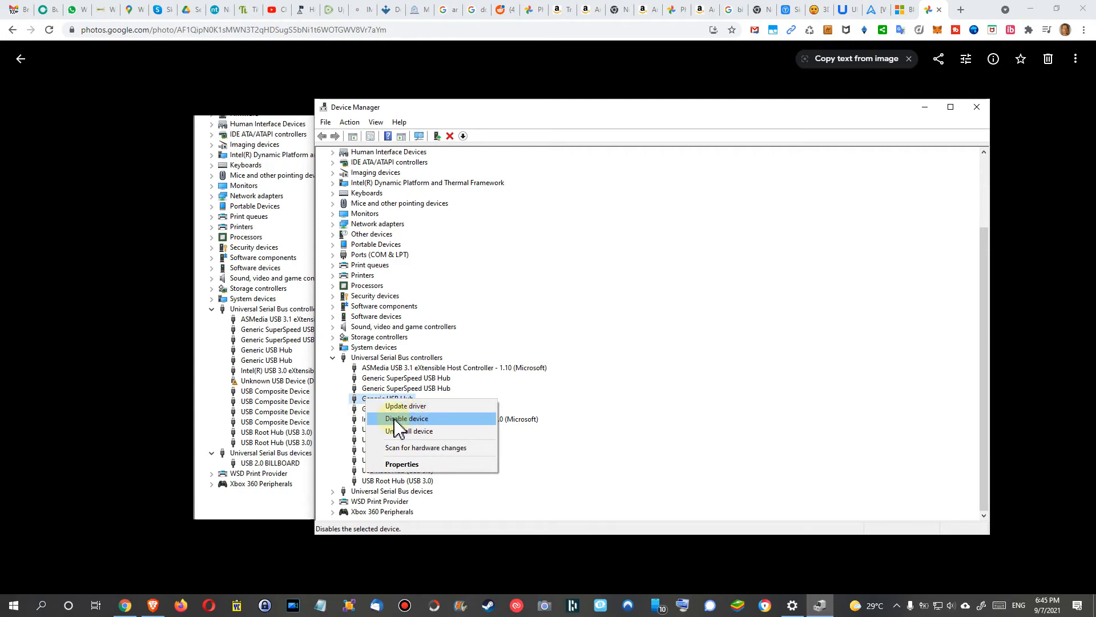
pyautogui.moveTo(300, 397)
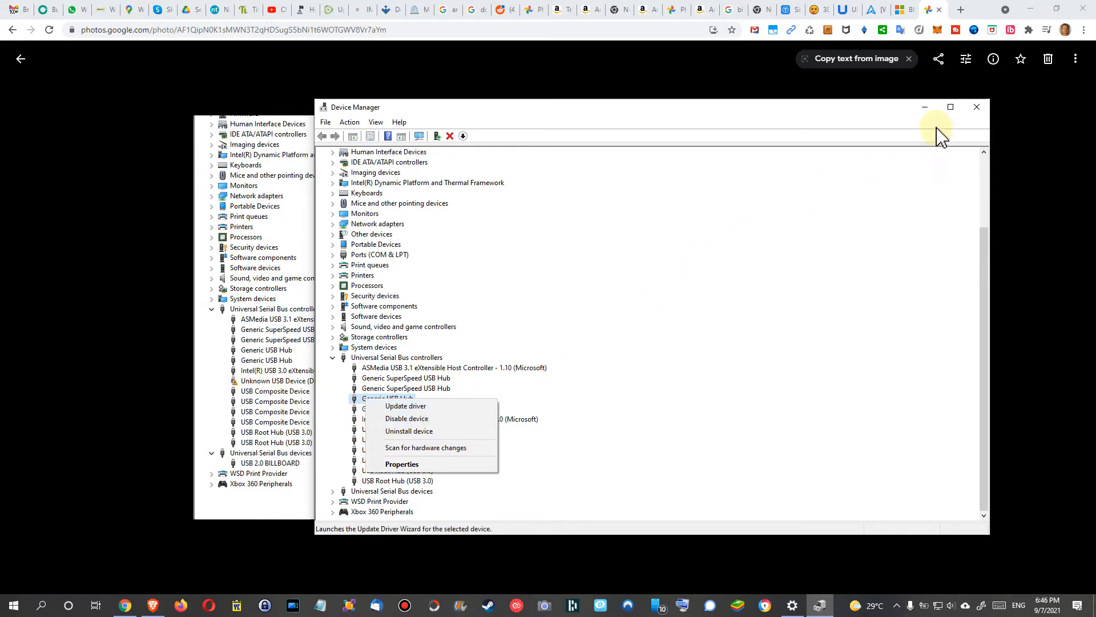
pyautogui.click(406, 418)
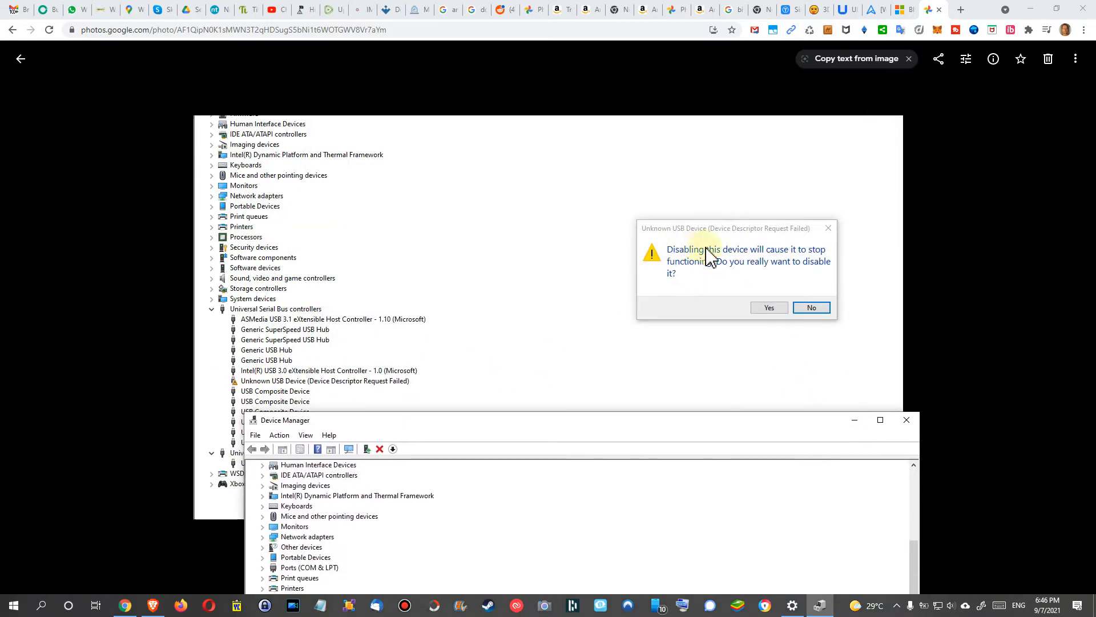
pyautogui.moveTo(737, 333)
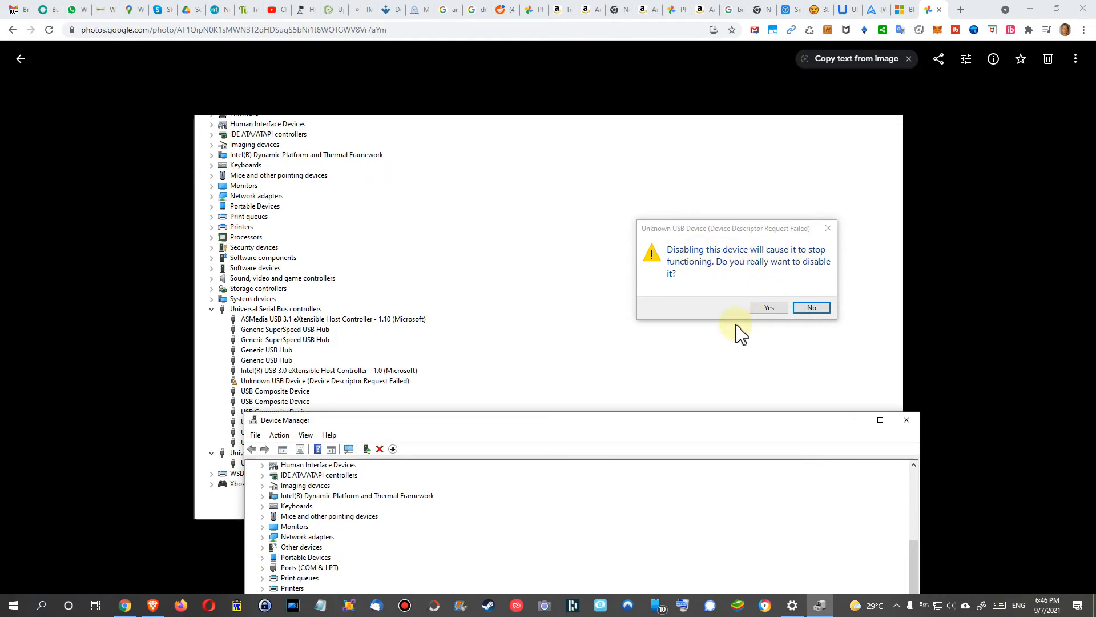
pyautogui.moveTo(673, 388)
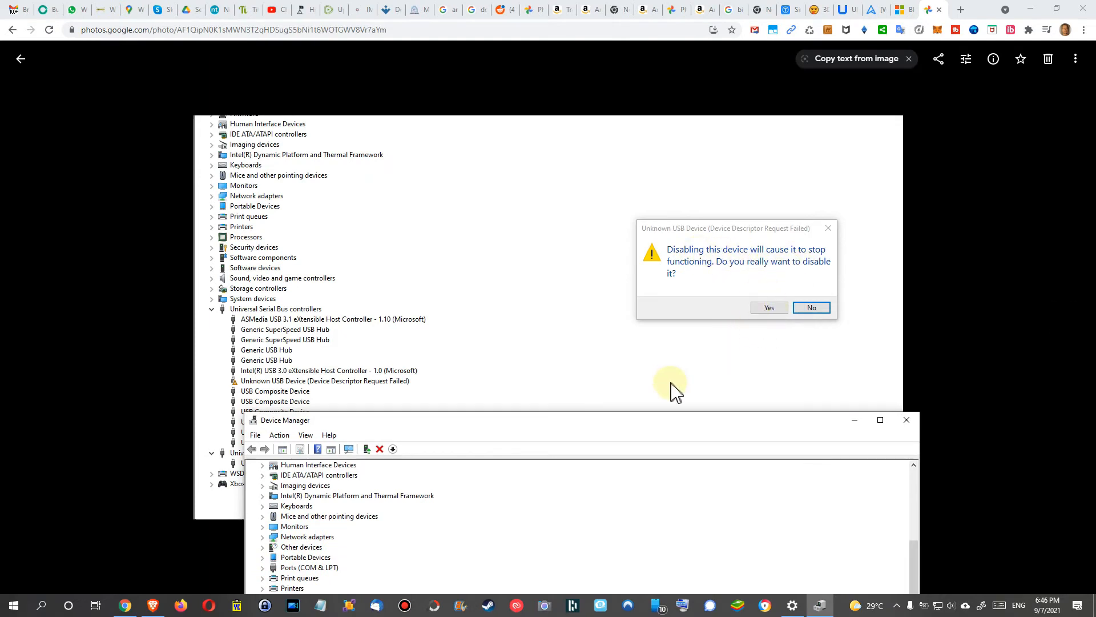
# - Bring Device Manager back in front and reopen the Generic USB Hub's context menu
pyautogui.click(810, 307)
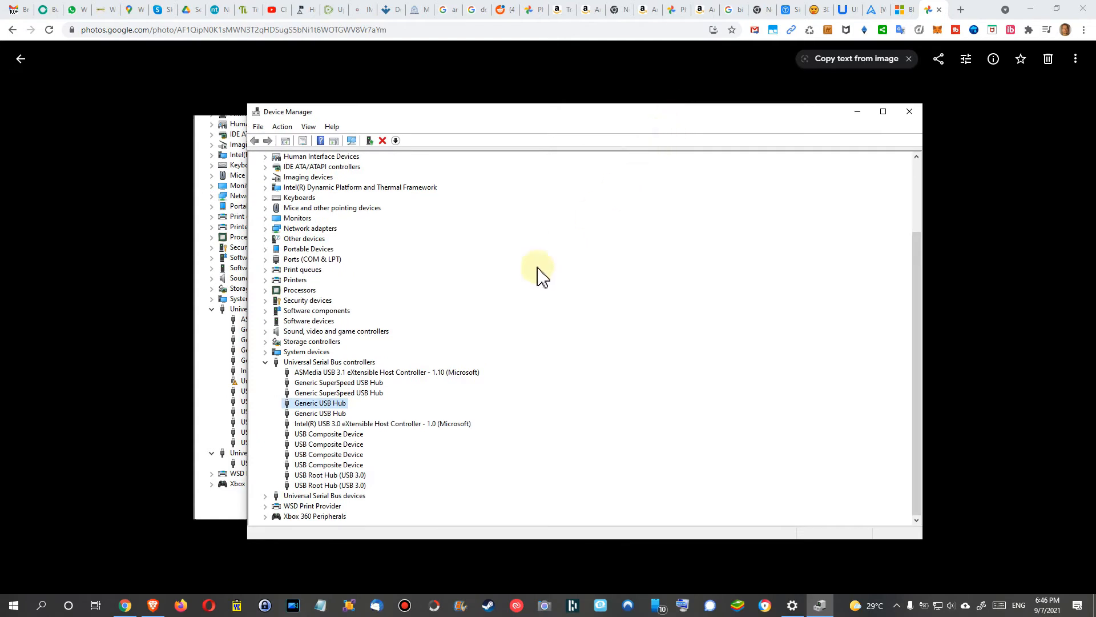
pyautogui.rightClick(319, 402)
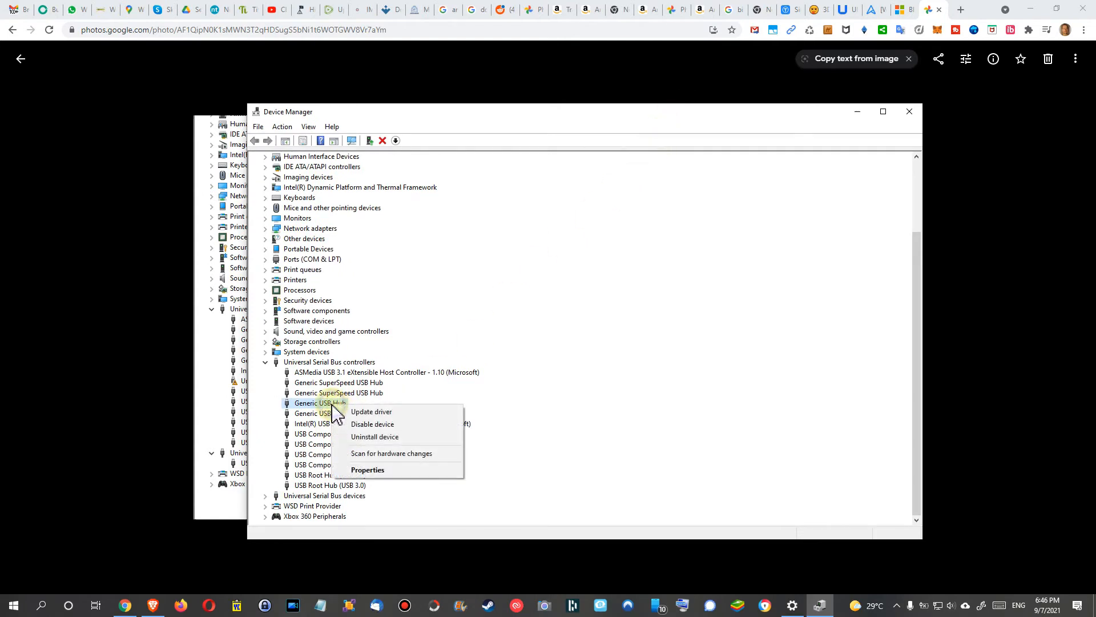
pyautogui.moveTo(375, 437)
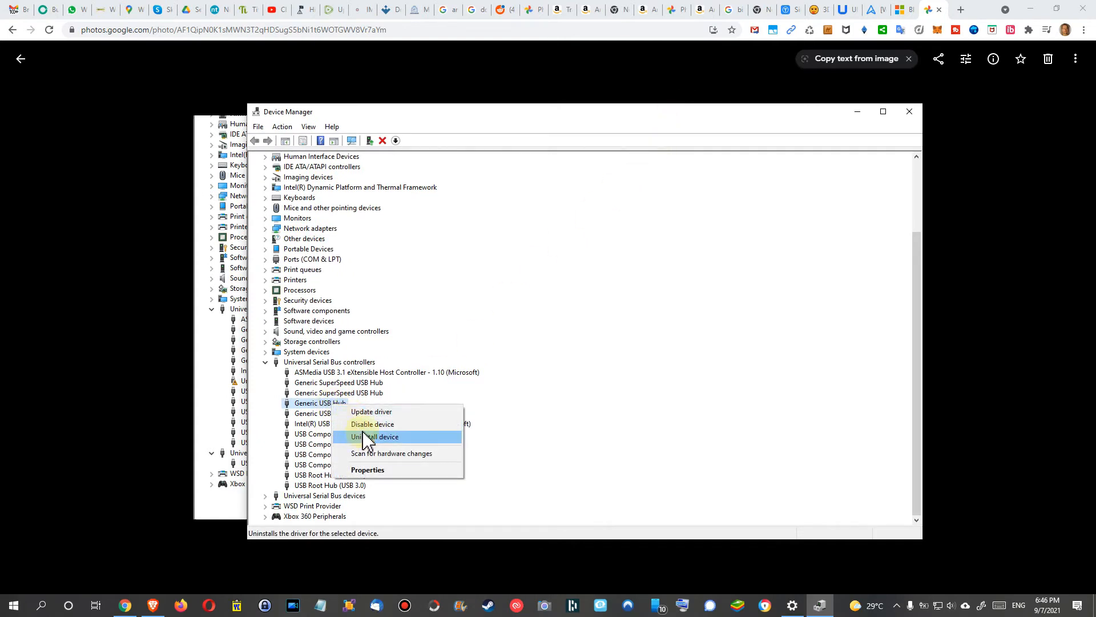
pyautogui.moveTo(371, 424)
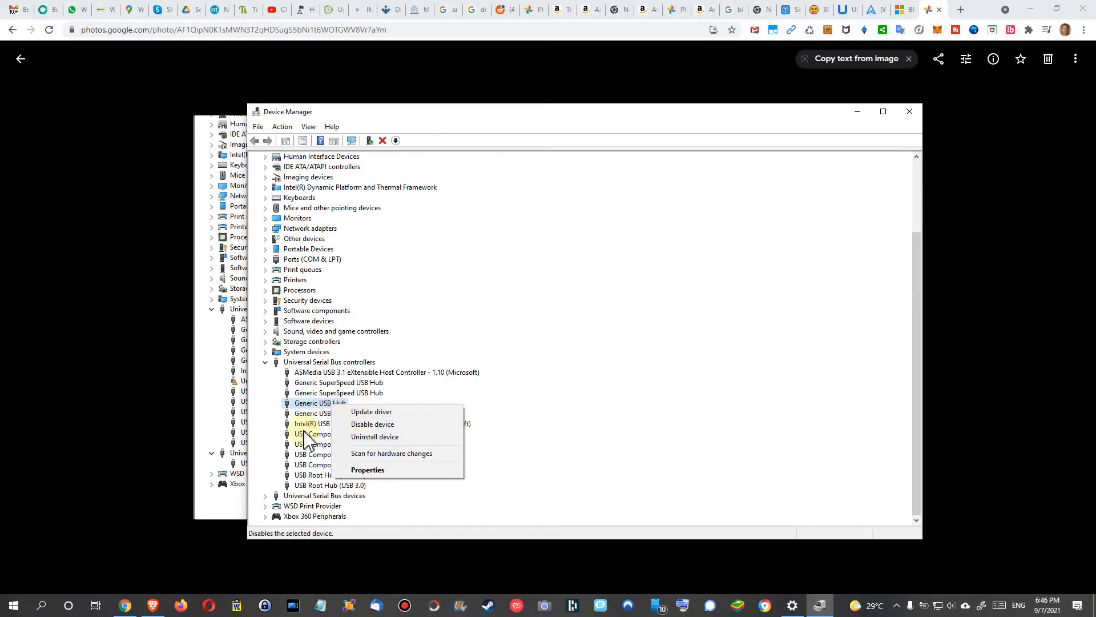
pyautogui.moveTo(391, 453)
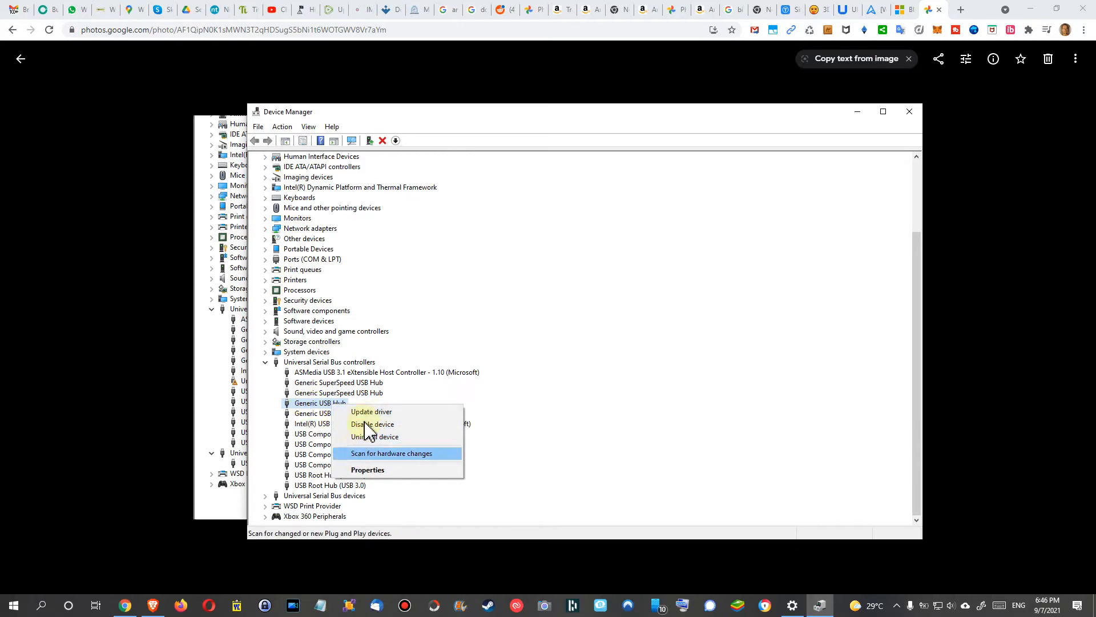
pyautogui.moveTo(374, 436)
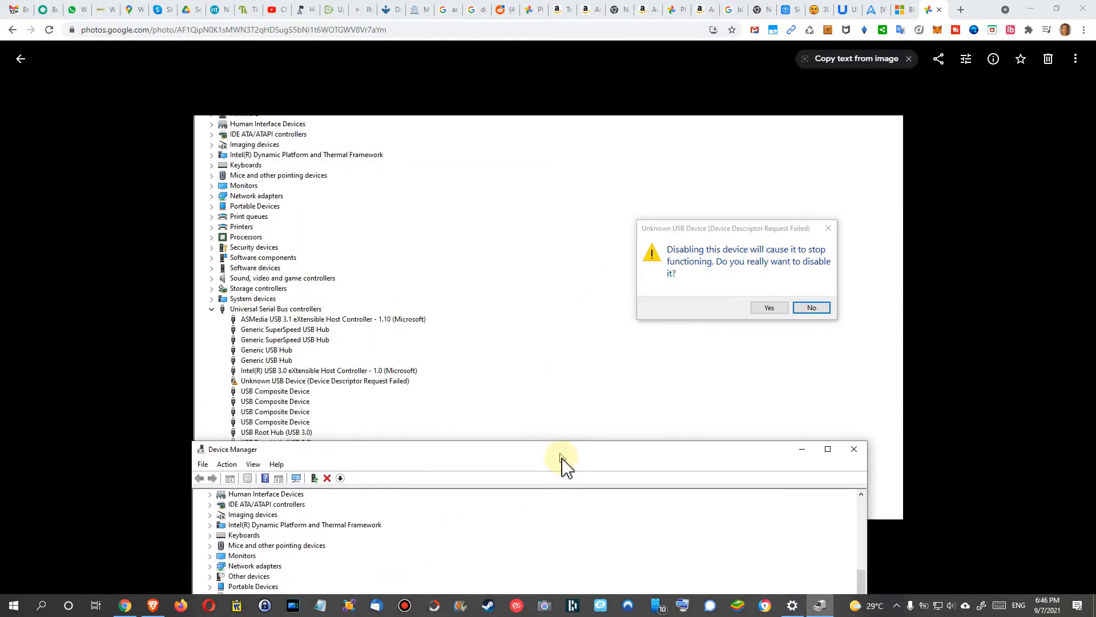
# - Scroll the device tree while it refreshes after scanning for hardware changes
pyautogui.scroll(-3)
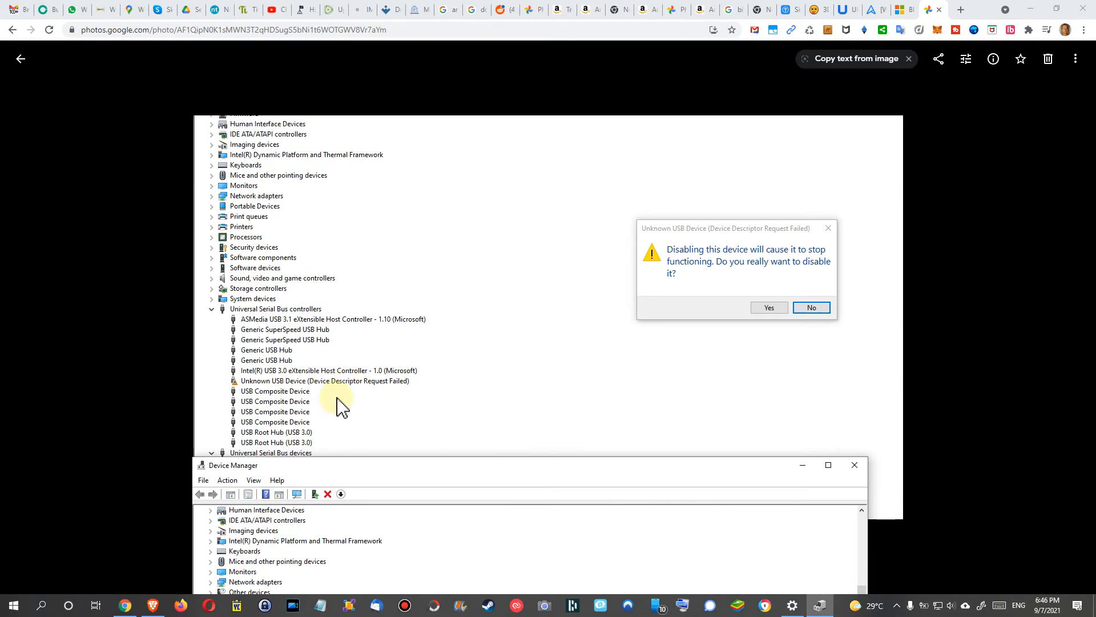
pyautogui.moveTo(341, 353)
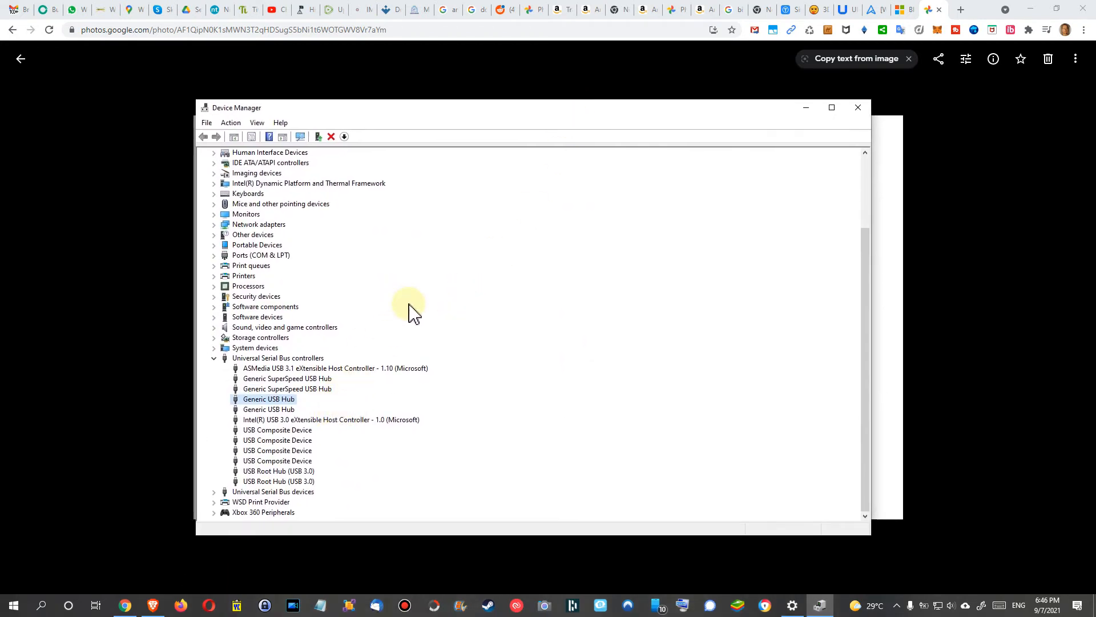
pyautogui.moveTo(455, 304)
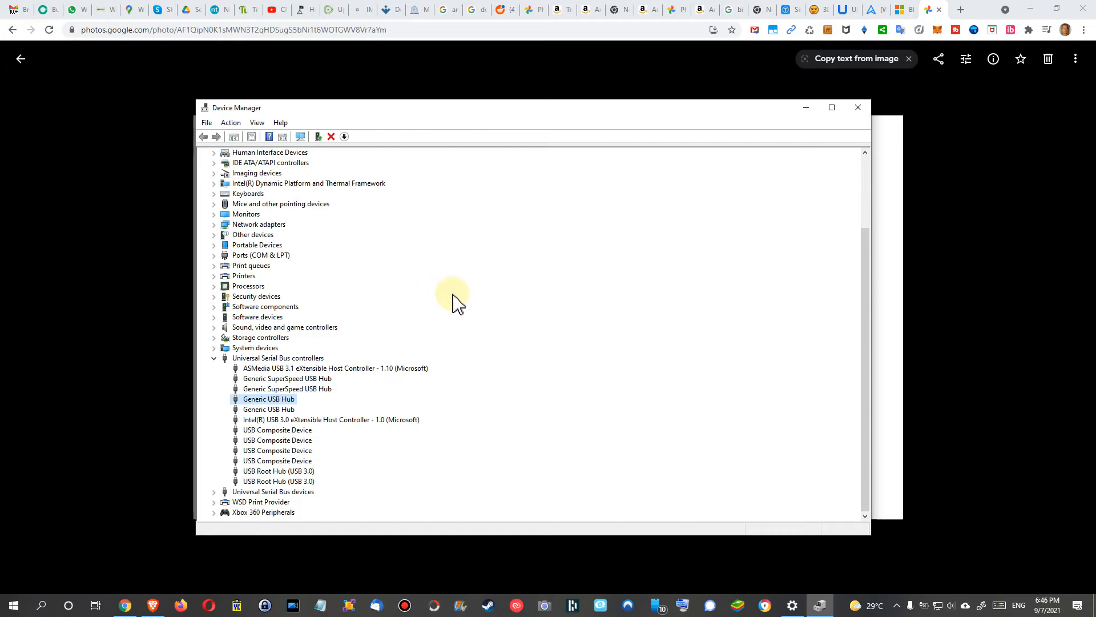
pyautogui.moveTo(468, 356)
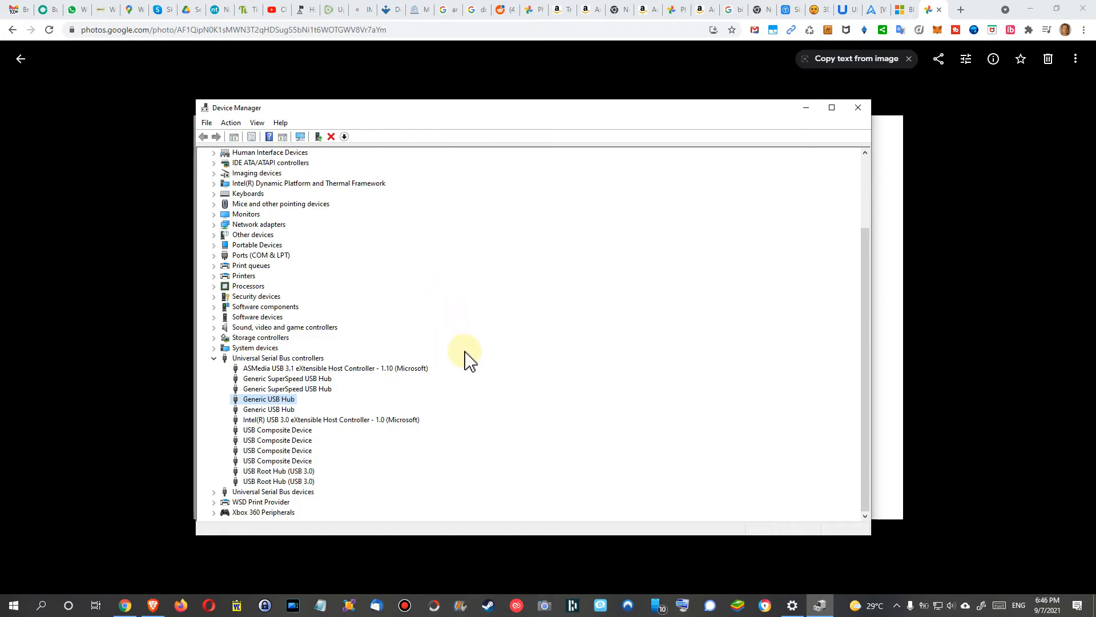
pyautogui.moveTo(476, 375)
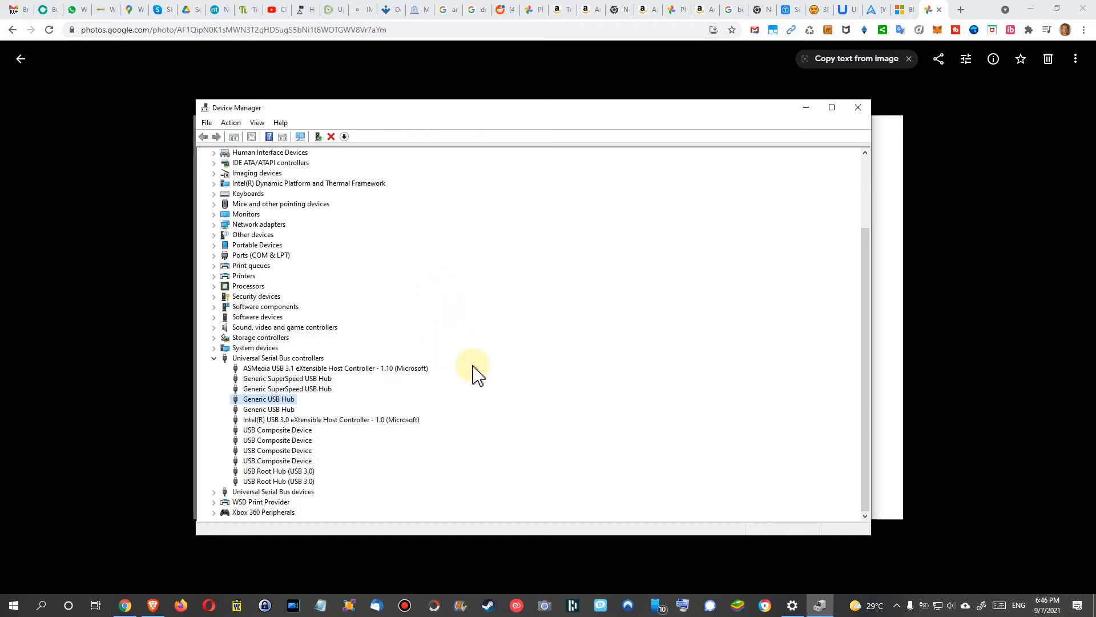
pyautogui.moveTo(467, 394)
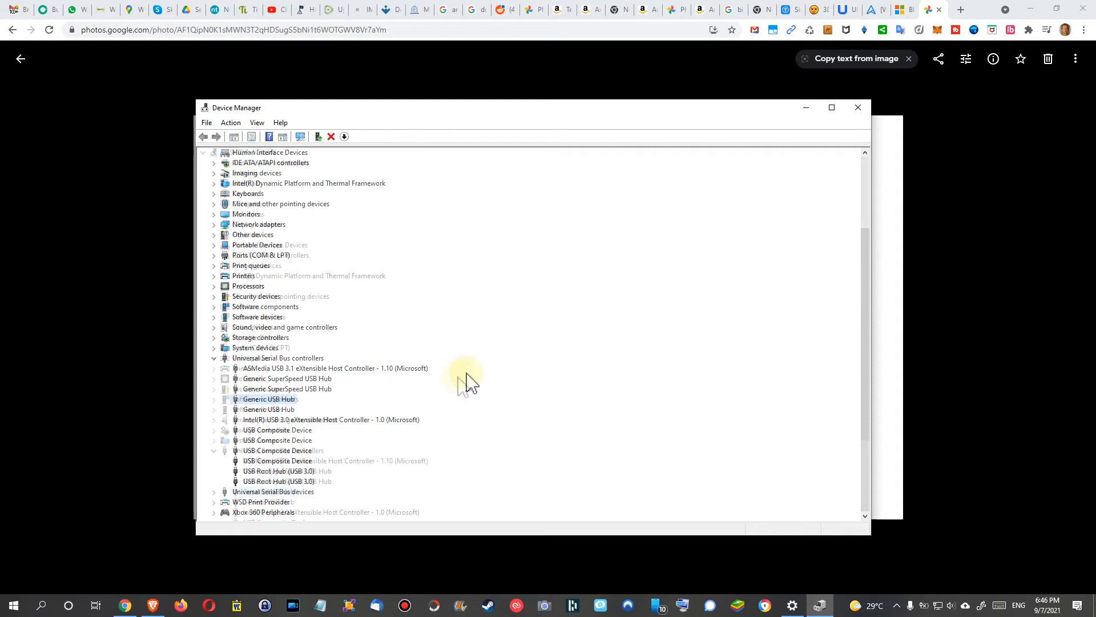
# - Expand the restored Bluetooth category to check its devices, then collapse it
pyautogui.scroll(3)
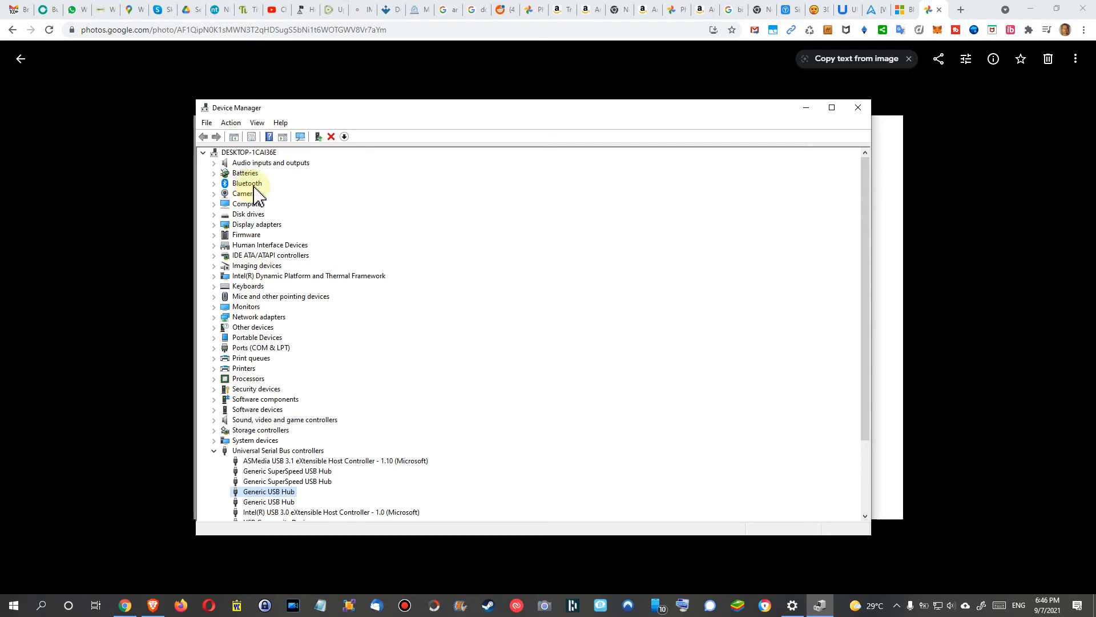
pyautogui.moveTo(271, 476)
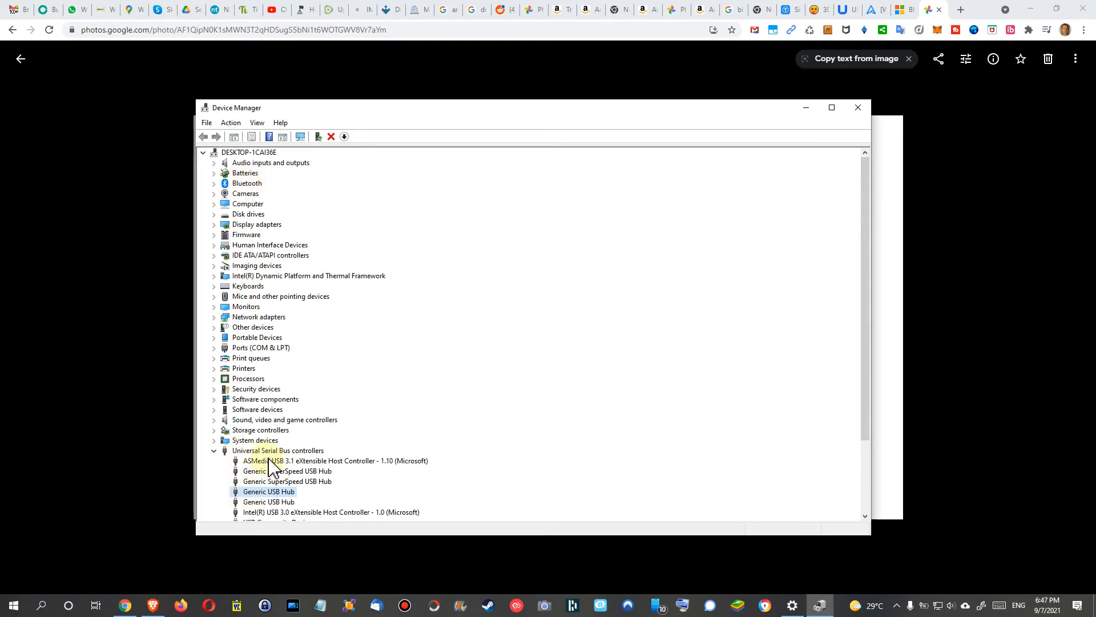
pyautogui.moveTo(267, 462)
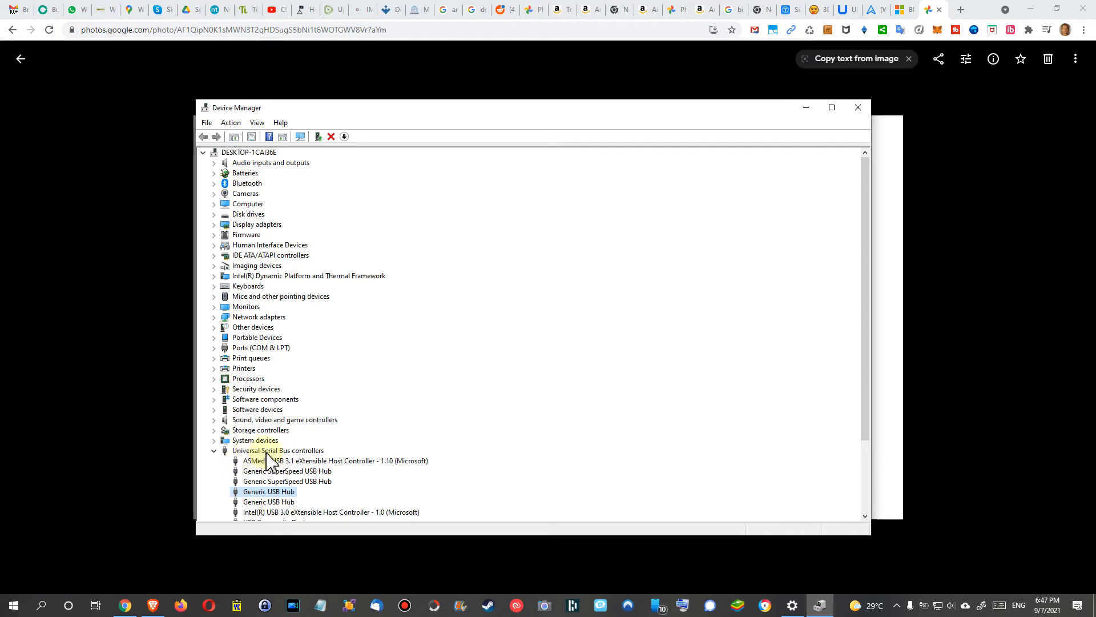
pyautogui.moveTo(240, 213)
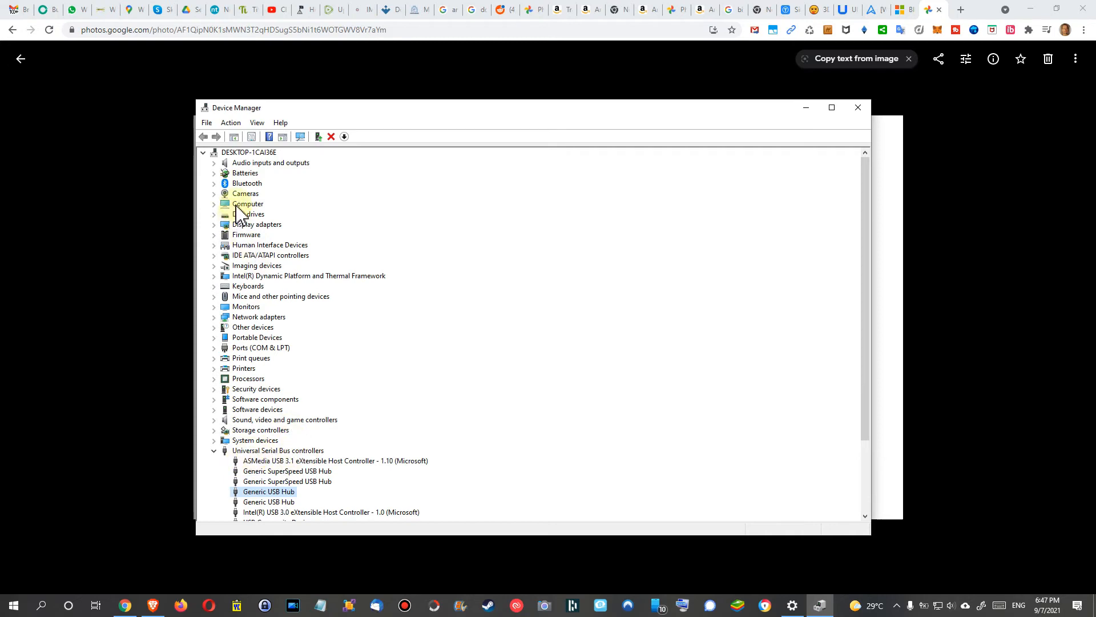
pyautogui.click(214, 183)
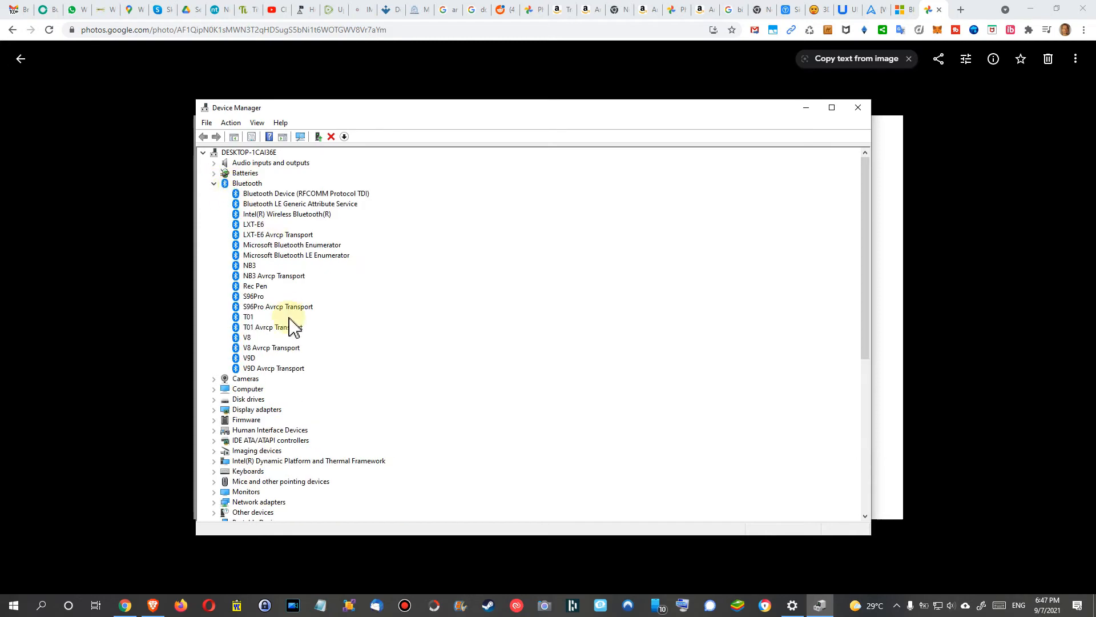
pyautogui.moveTo(299, 302)
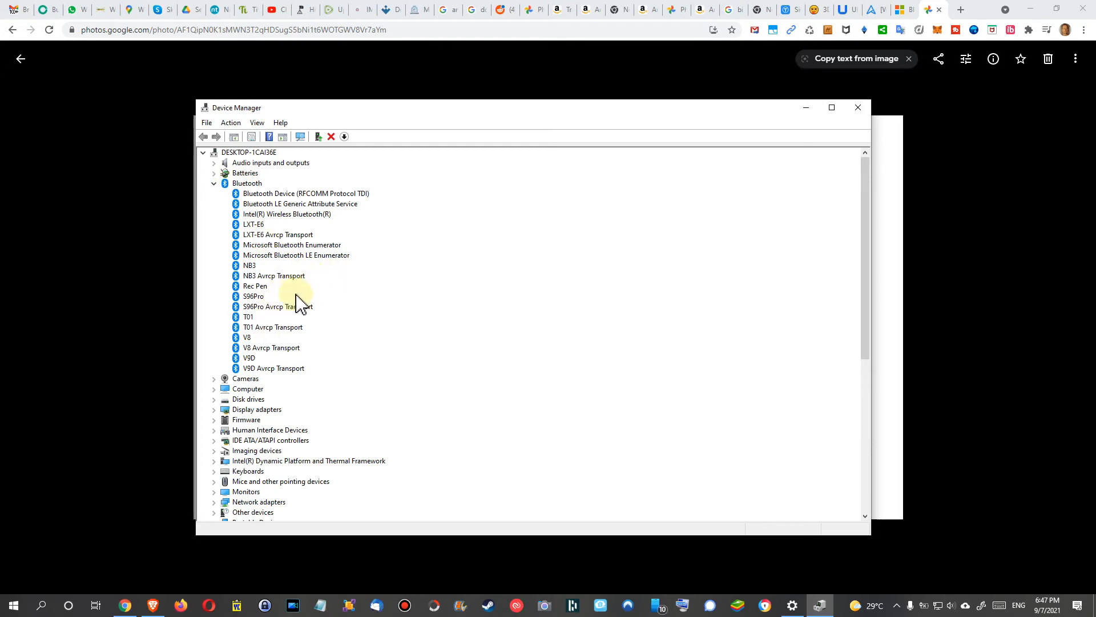
pyautogui.click(214, 183)
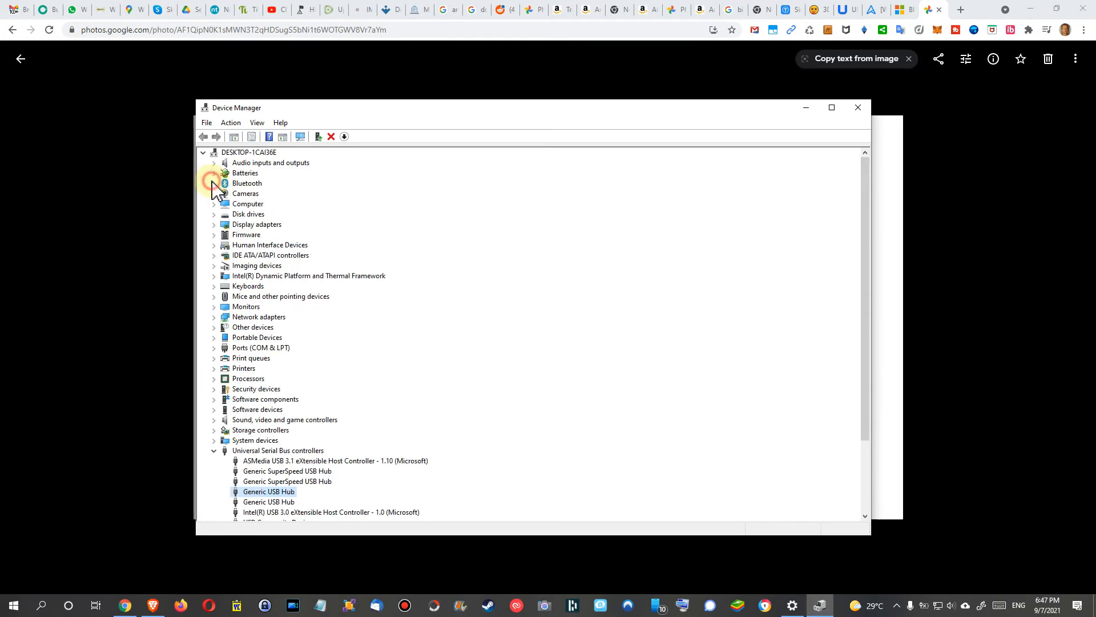
pyautogui.moveTo(388, 168)
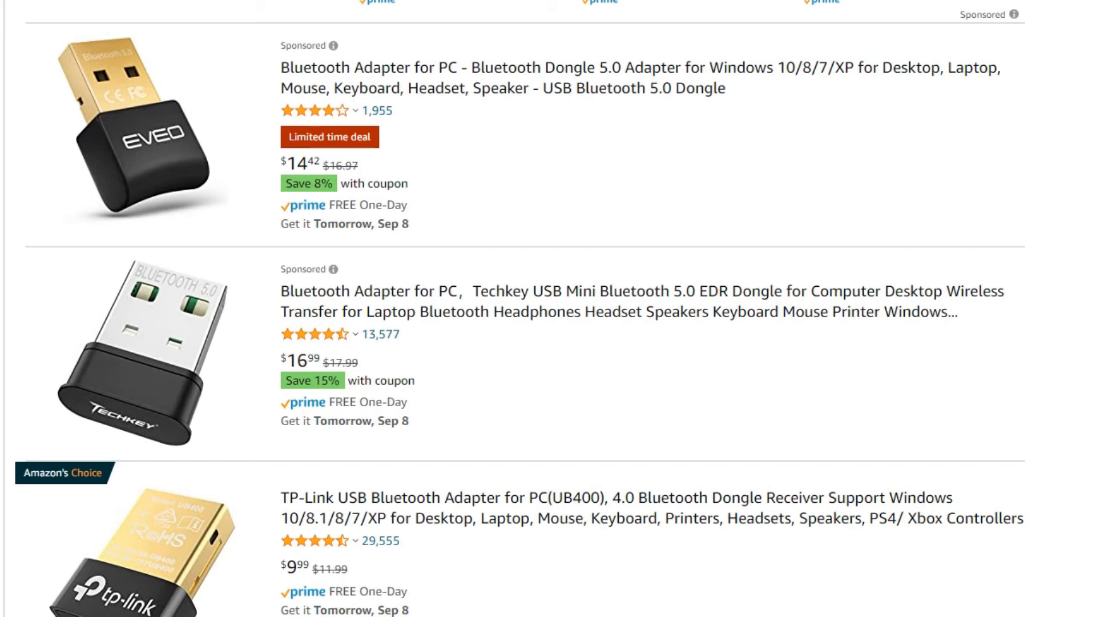
pyautogui.moveTo(813, 206)
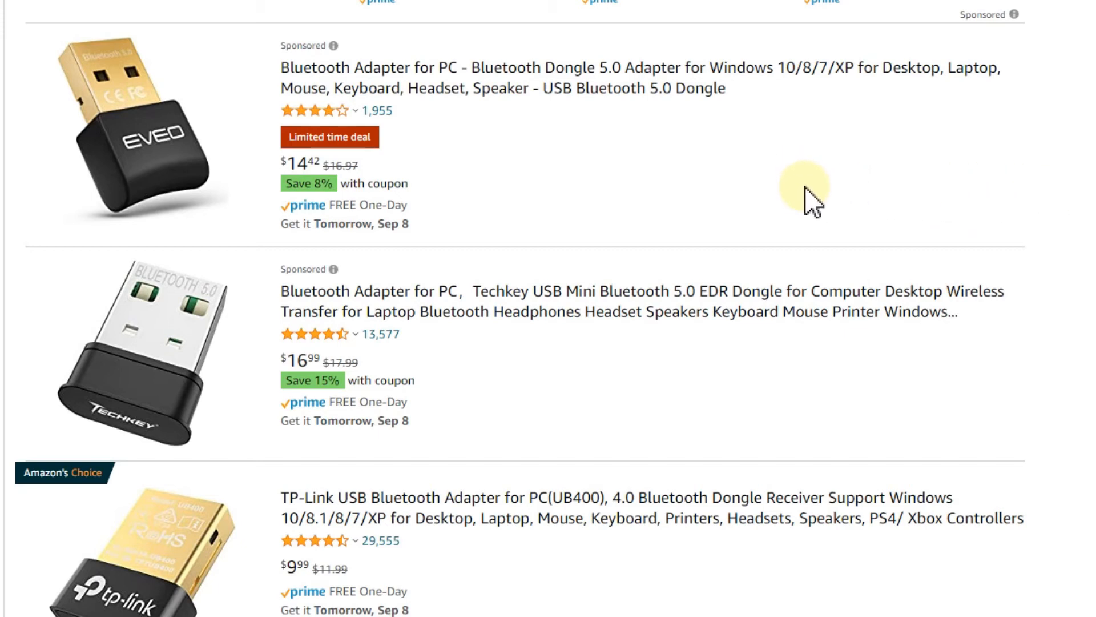
pyautogui.moveTo(903, 241)
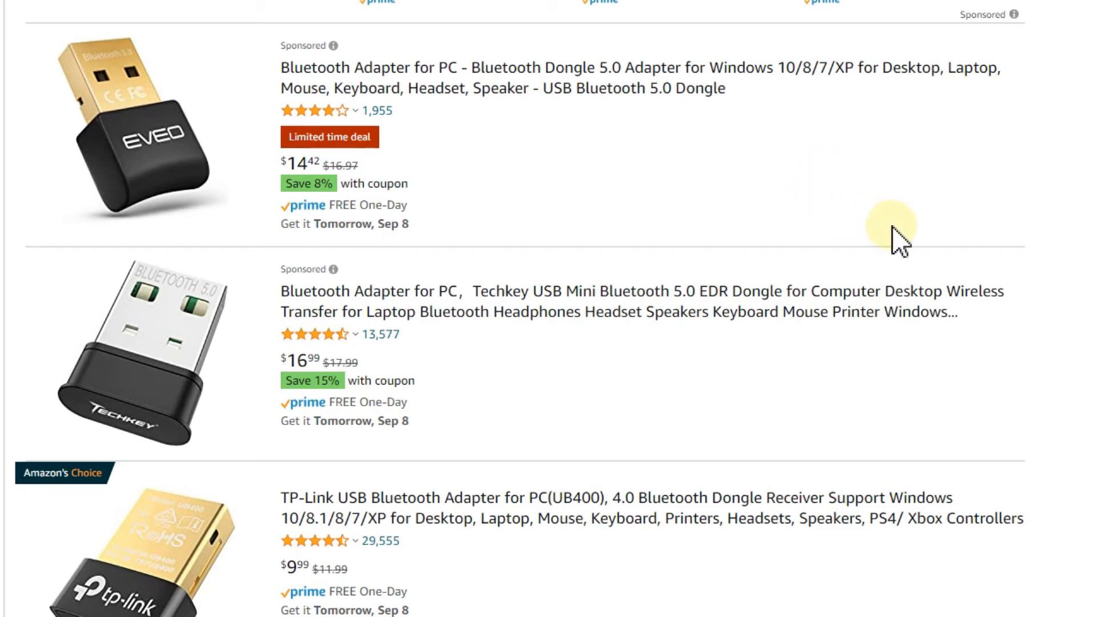
# - Scroll Amazon's USB Bluetooth adapter results to the Sabrent BT-UB40 at $5.99, rated 4.2
pyautogui.scroll(-3)
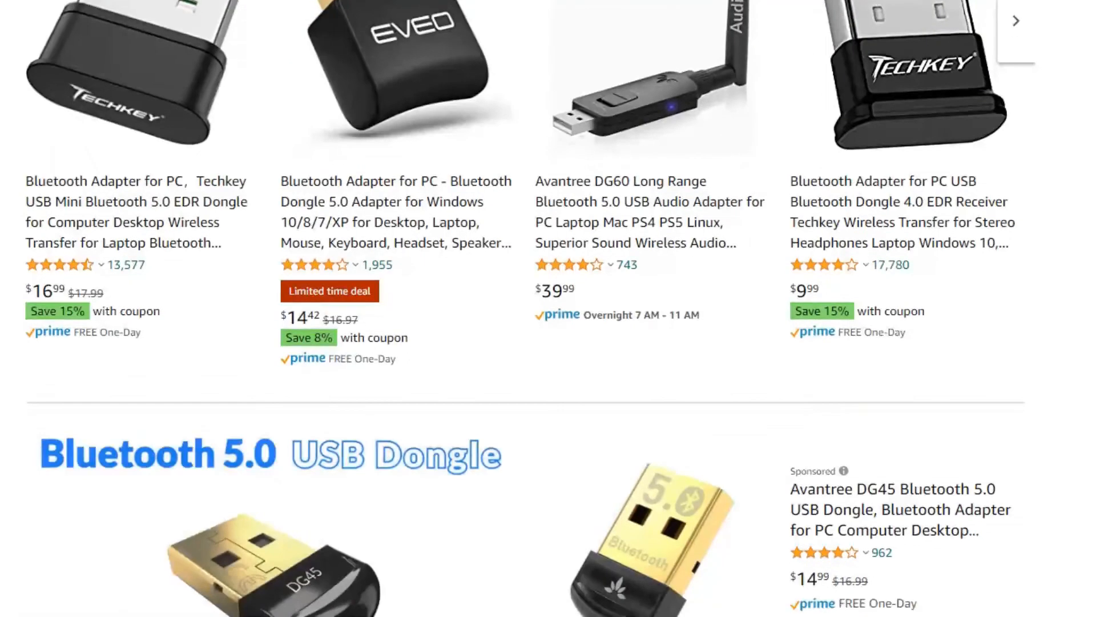
pyautogui.scroll(-3)
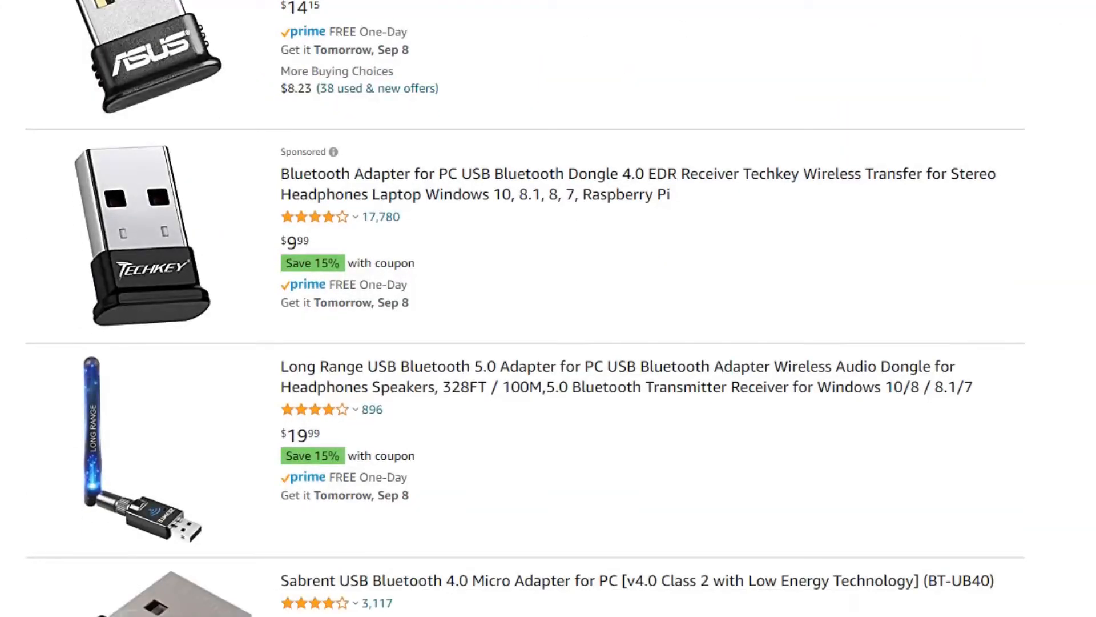
pyautogui.scroll(-3)
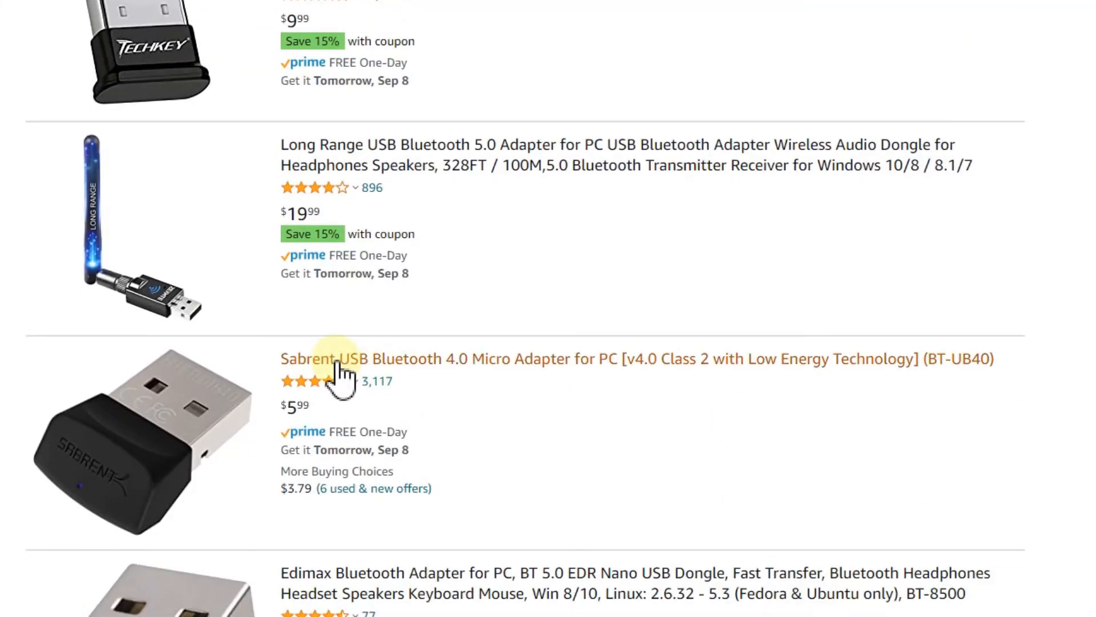
pyautogui.moveTo(420, 391)
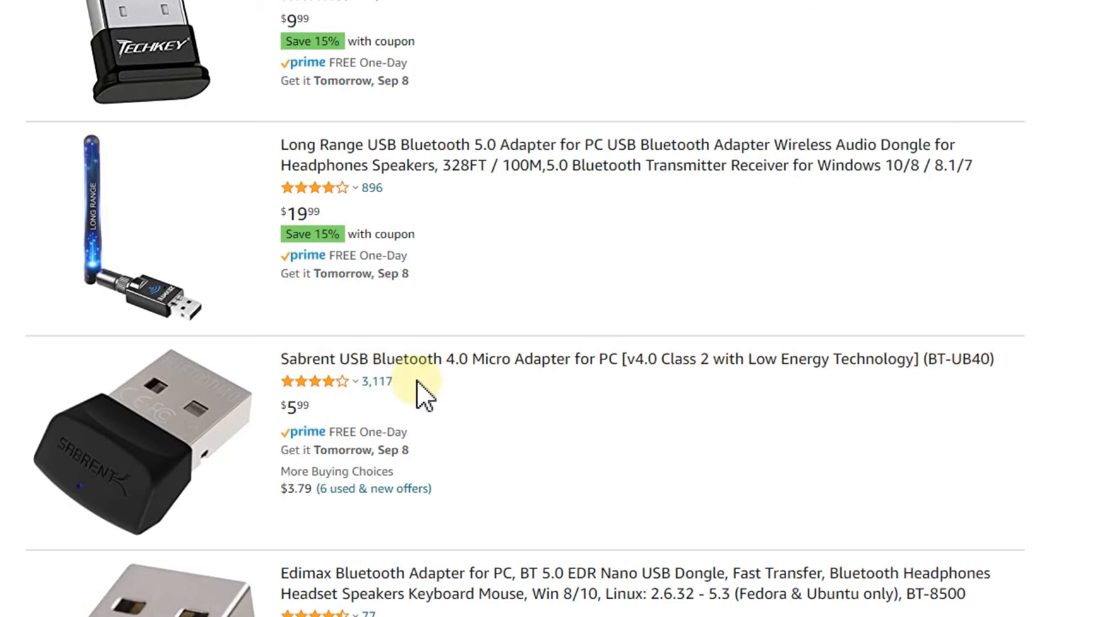
pyautogui.moveTo(329, 380)
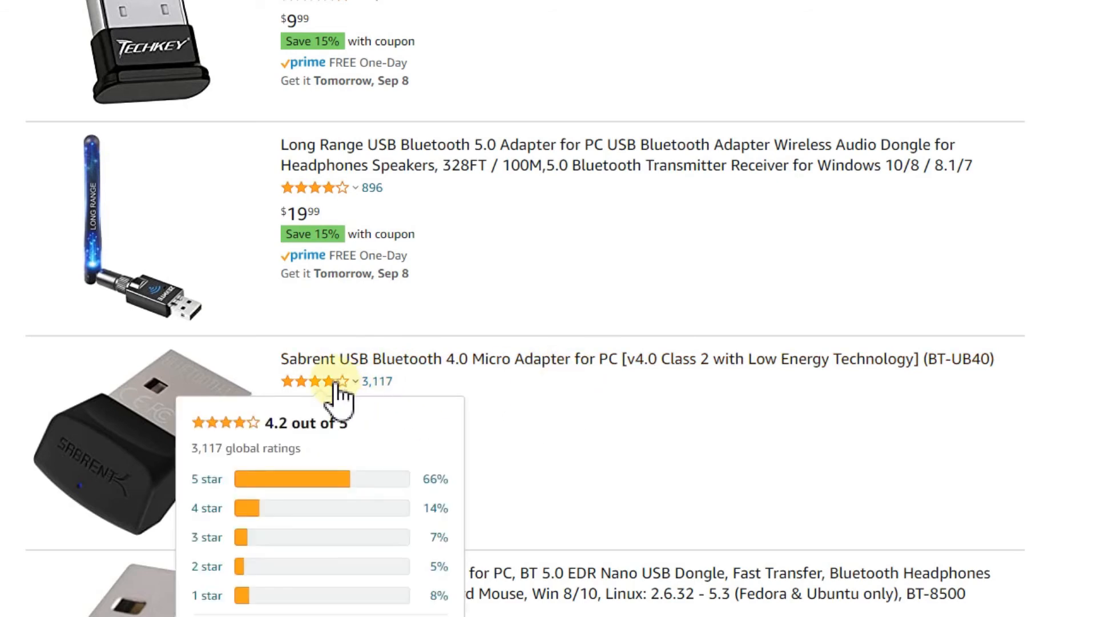
pyautogui.moveTo(821, 444)
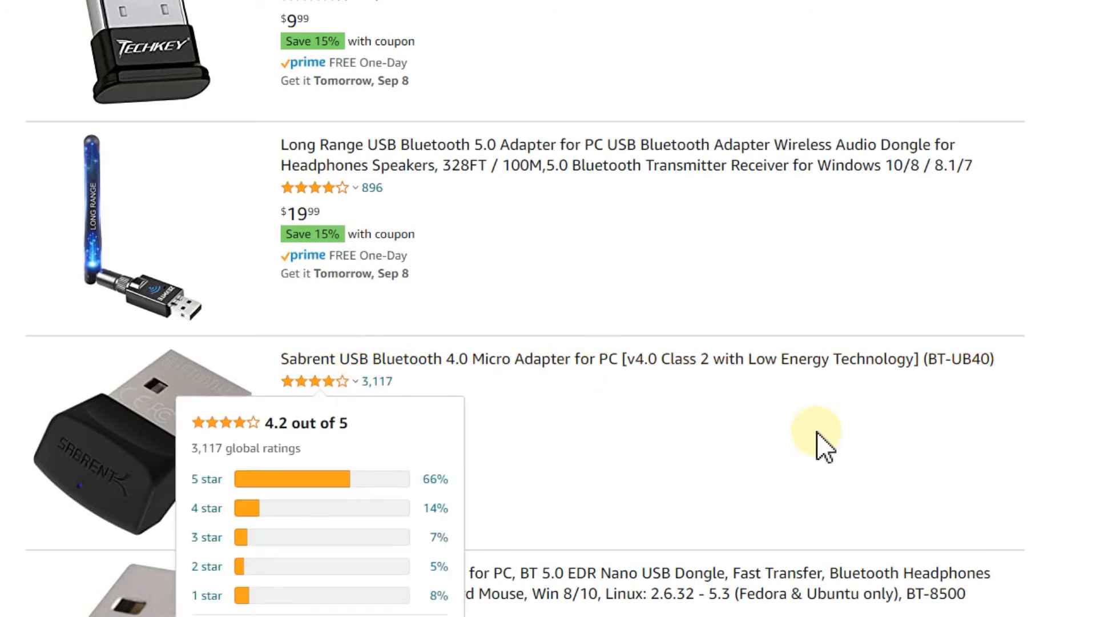
pyautogui.scroll(-3)
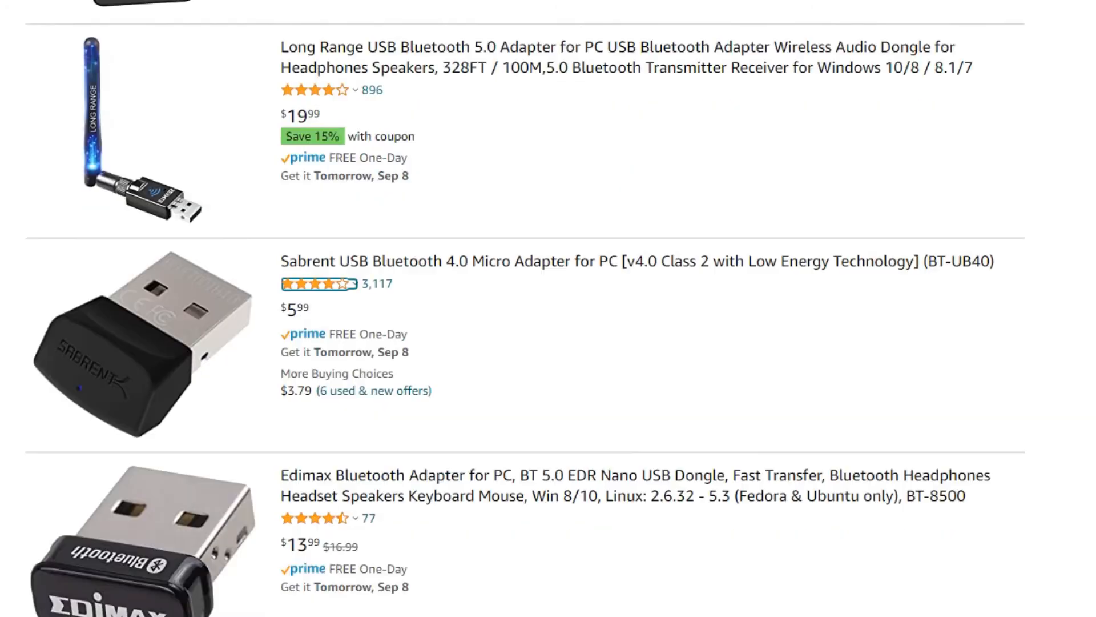
pyautogui.scroll(-3)
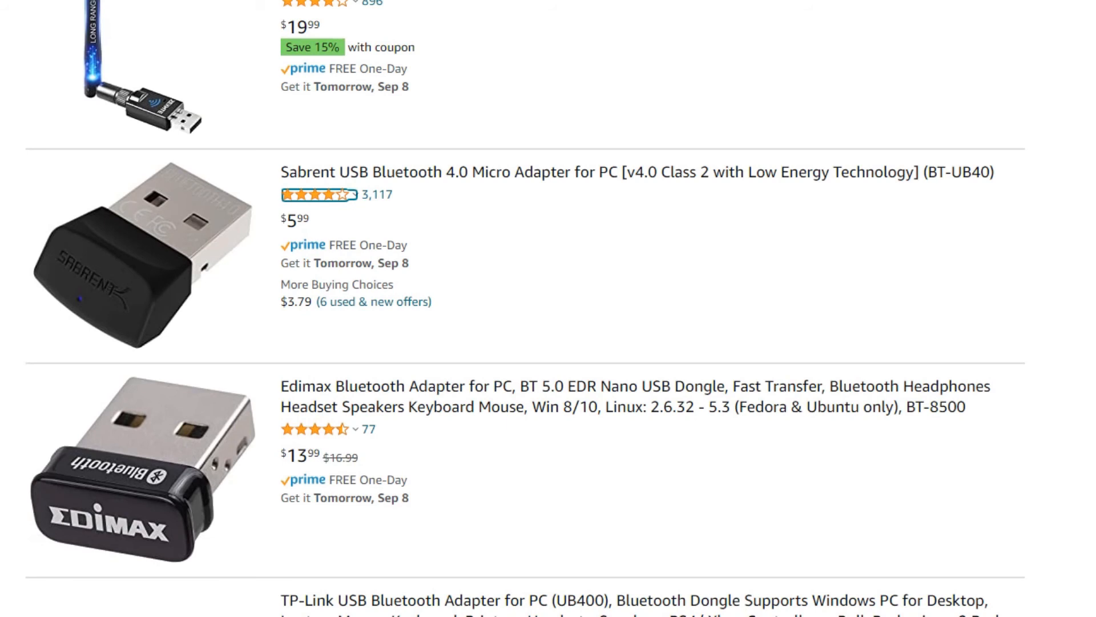
pyautogui.moveTo(358, 234)
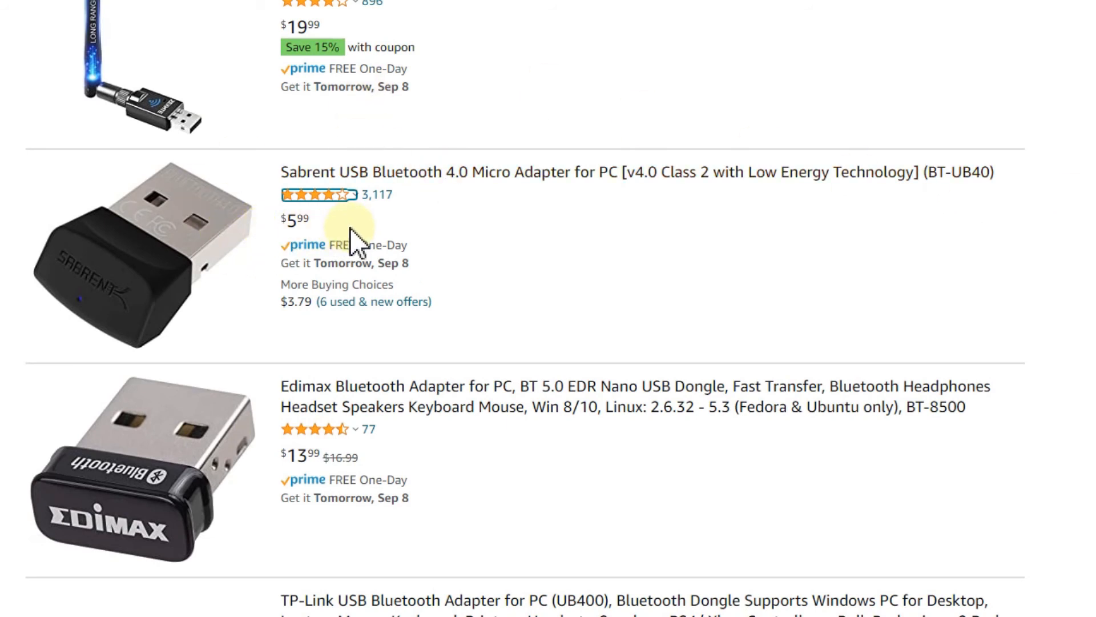
pyautogui.moveTo(545, 249)
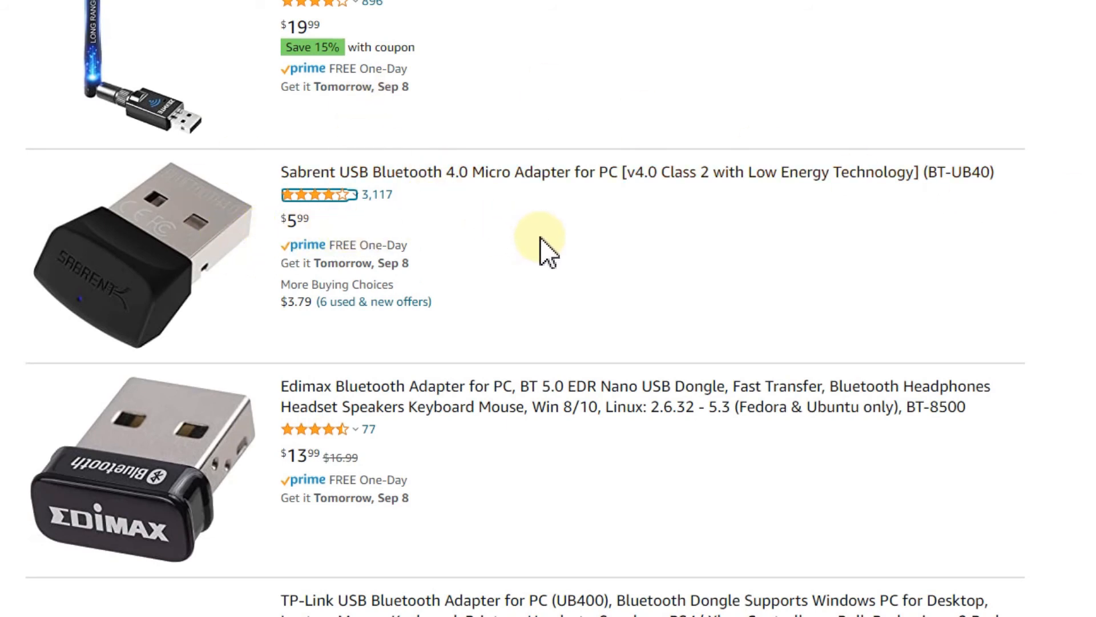
pyautogui.moveTo(559, 252)
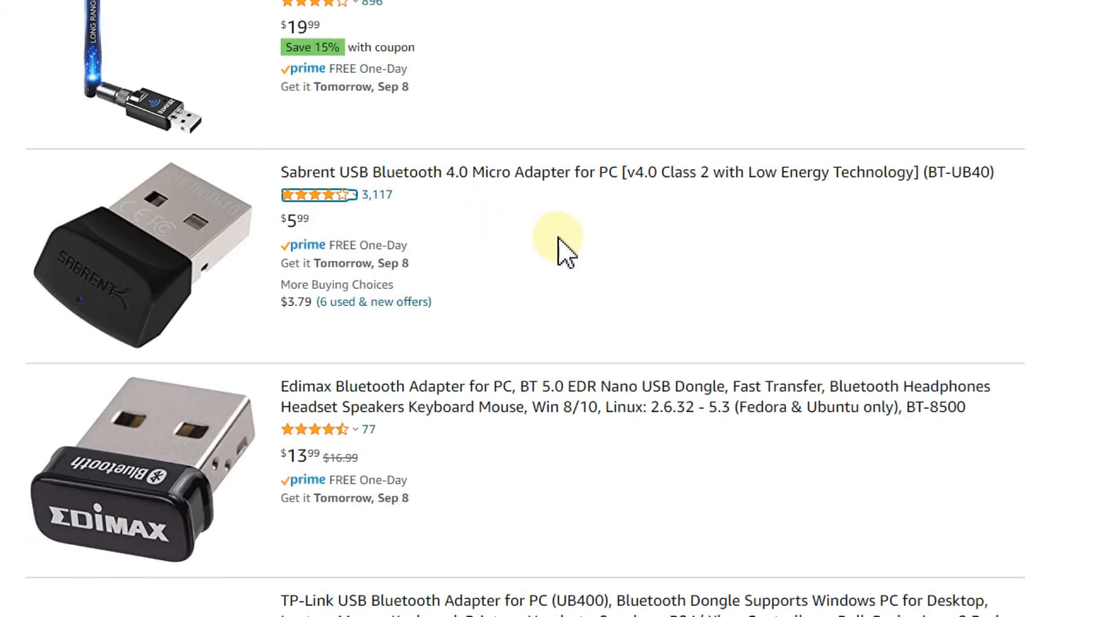
pyautogui.moveTo(715, 271)
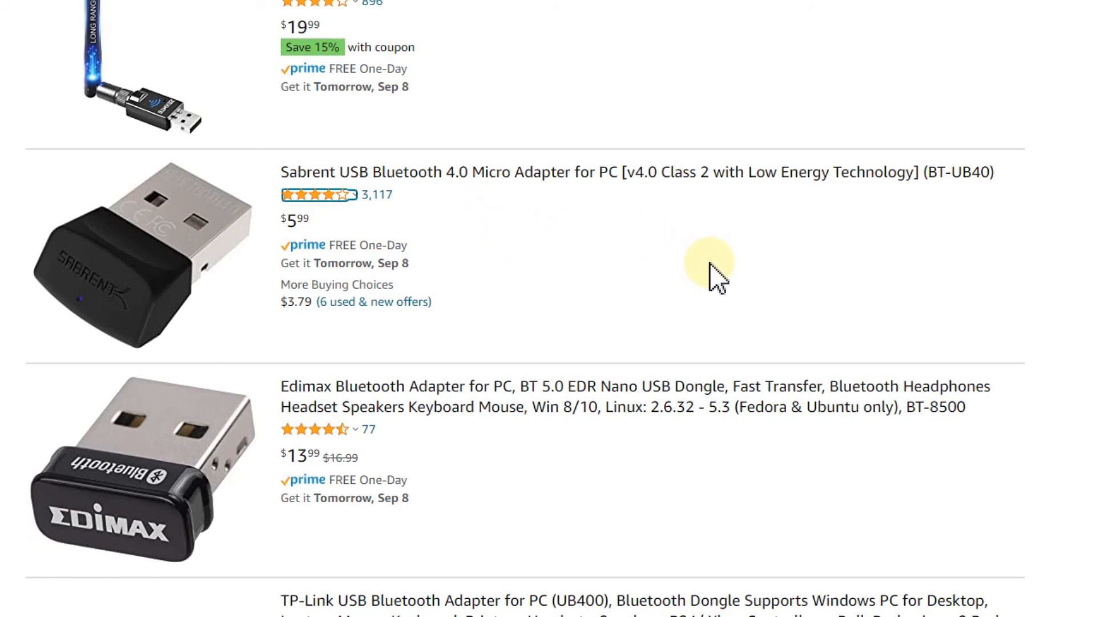
pyautogui.moveTo(340, 252)
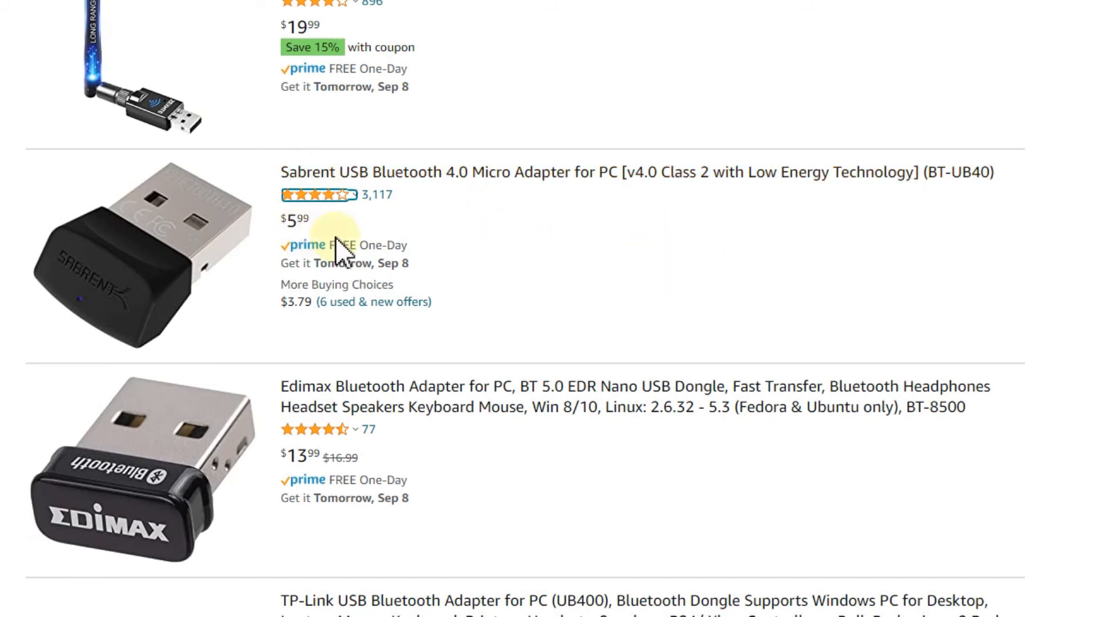
pyautogui.moveTo(318, 195)
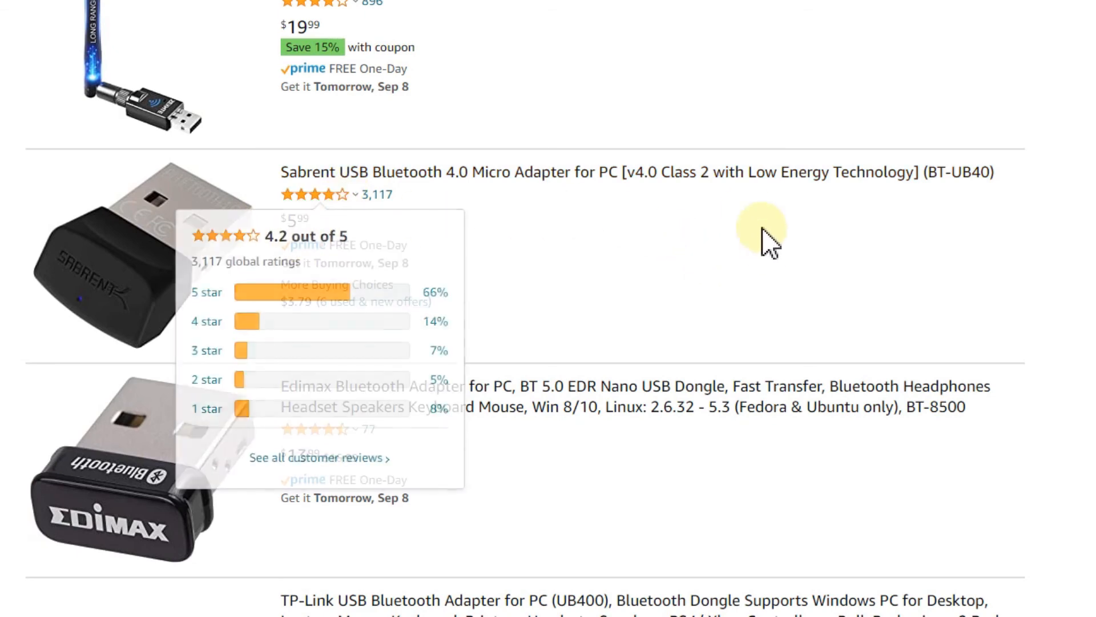
pyautogui.moveTo(982, 66)
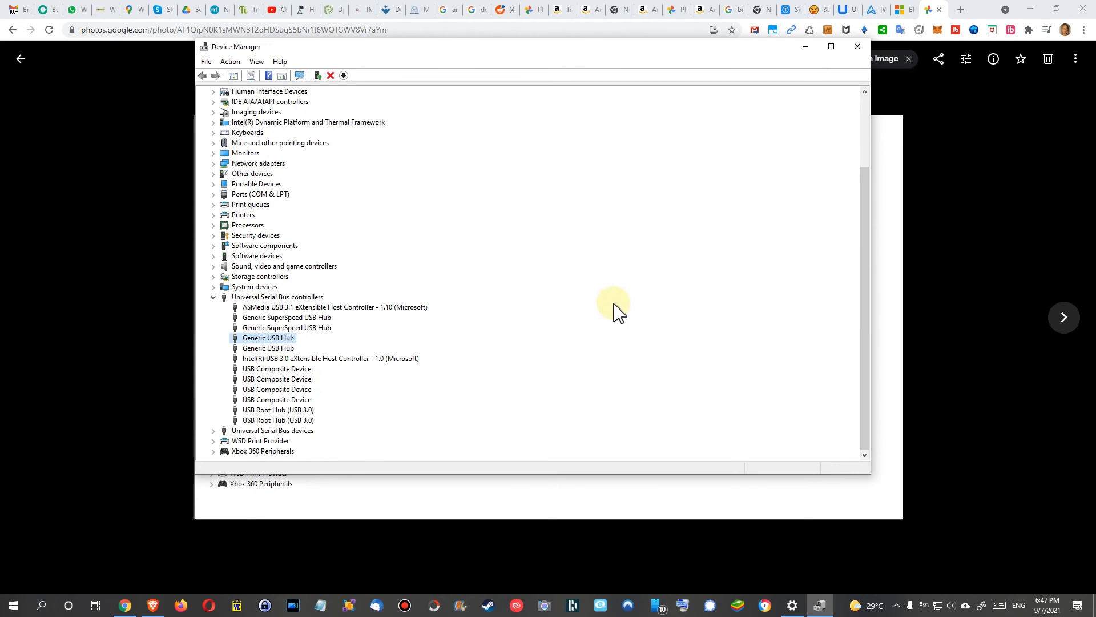
pyautogui.moveTo(613, 308)
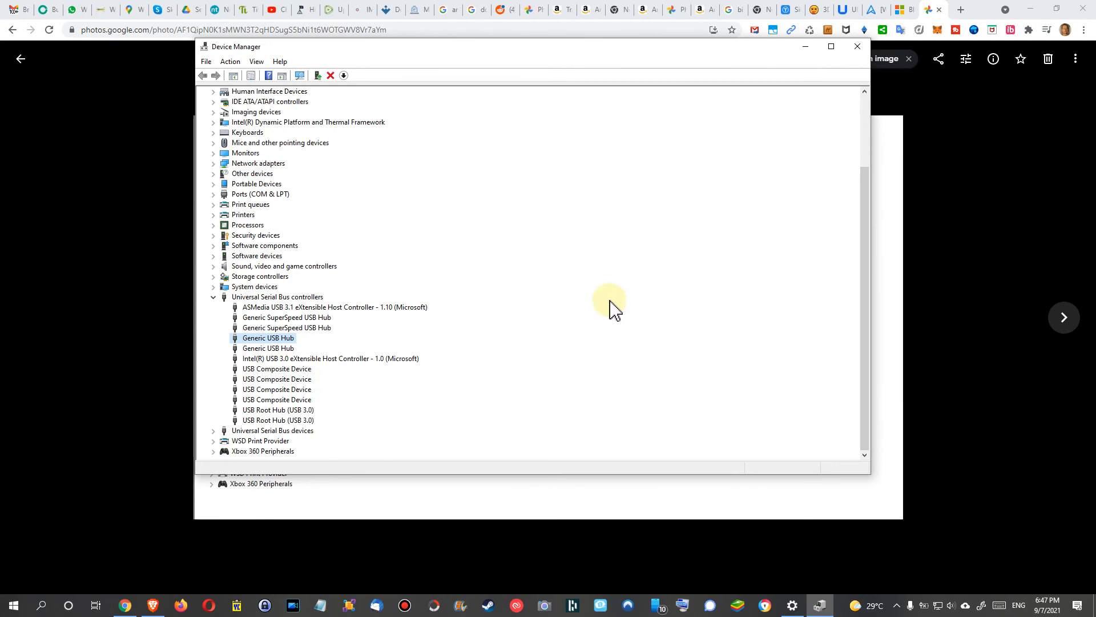
pyautogui.moveTo(621, 308)
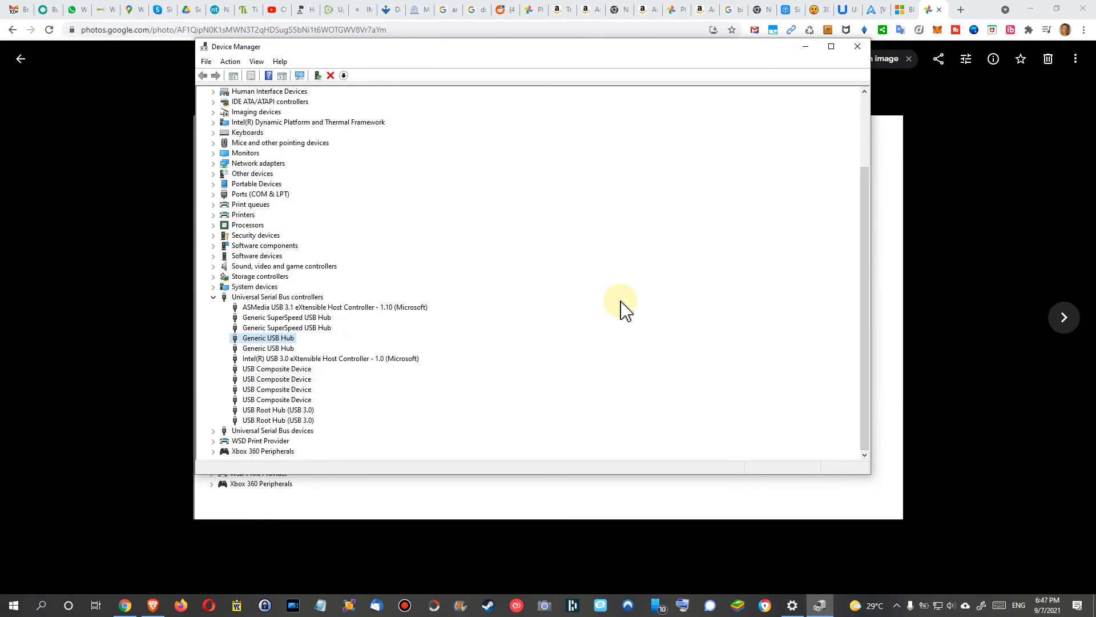
pyautogui.moveTo(605, 304)
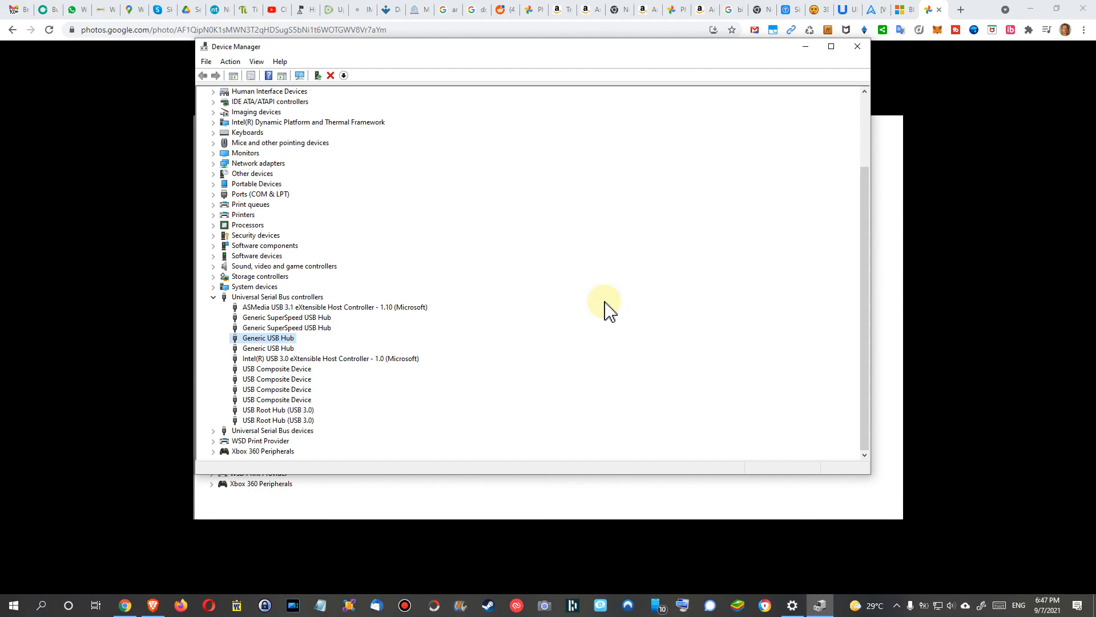
pyautogui.moveTo(618, 302)
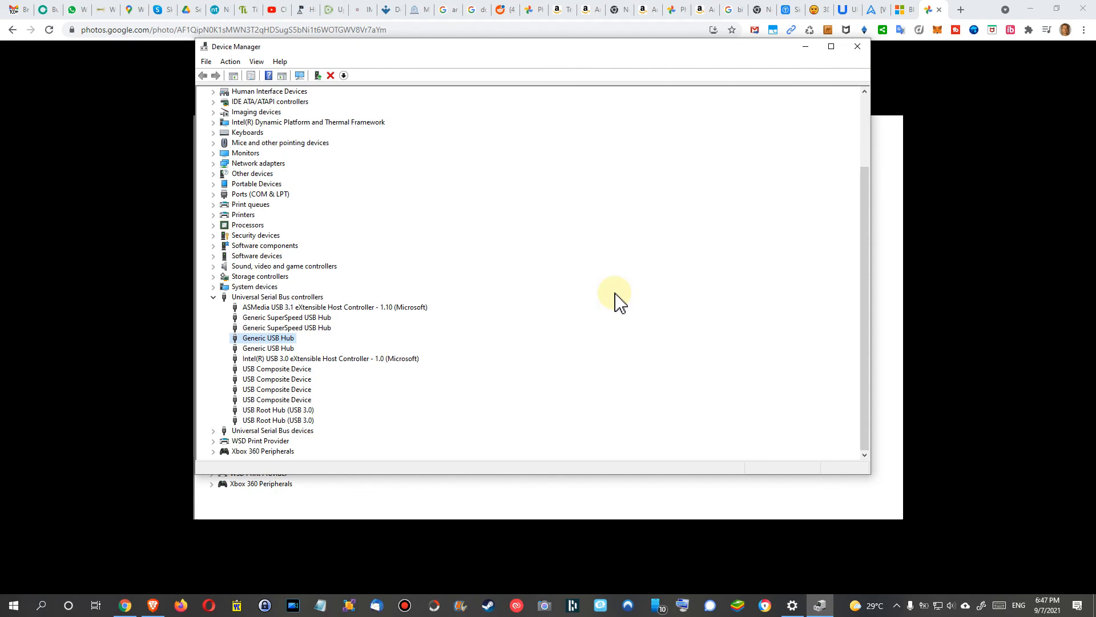
pyautogui.moveTo(628, 294)
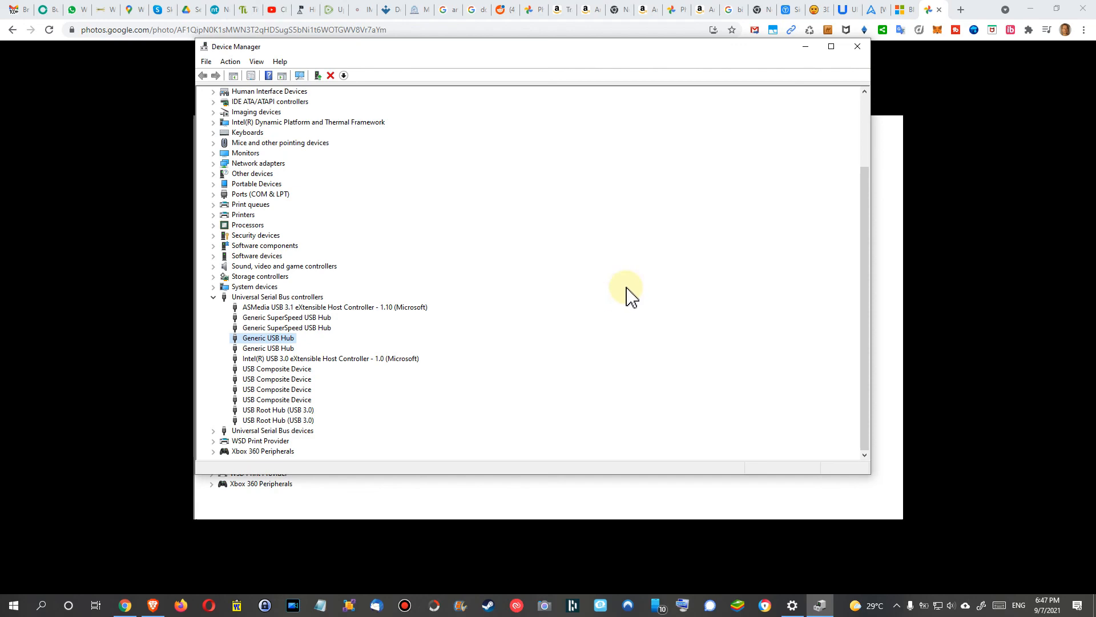